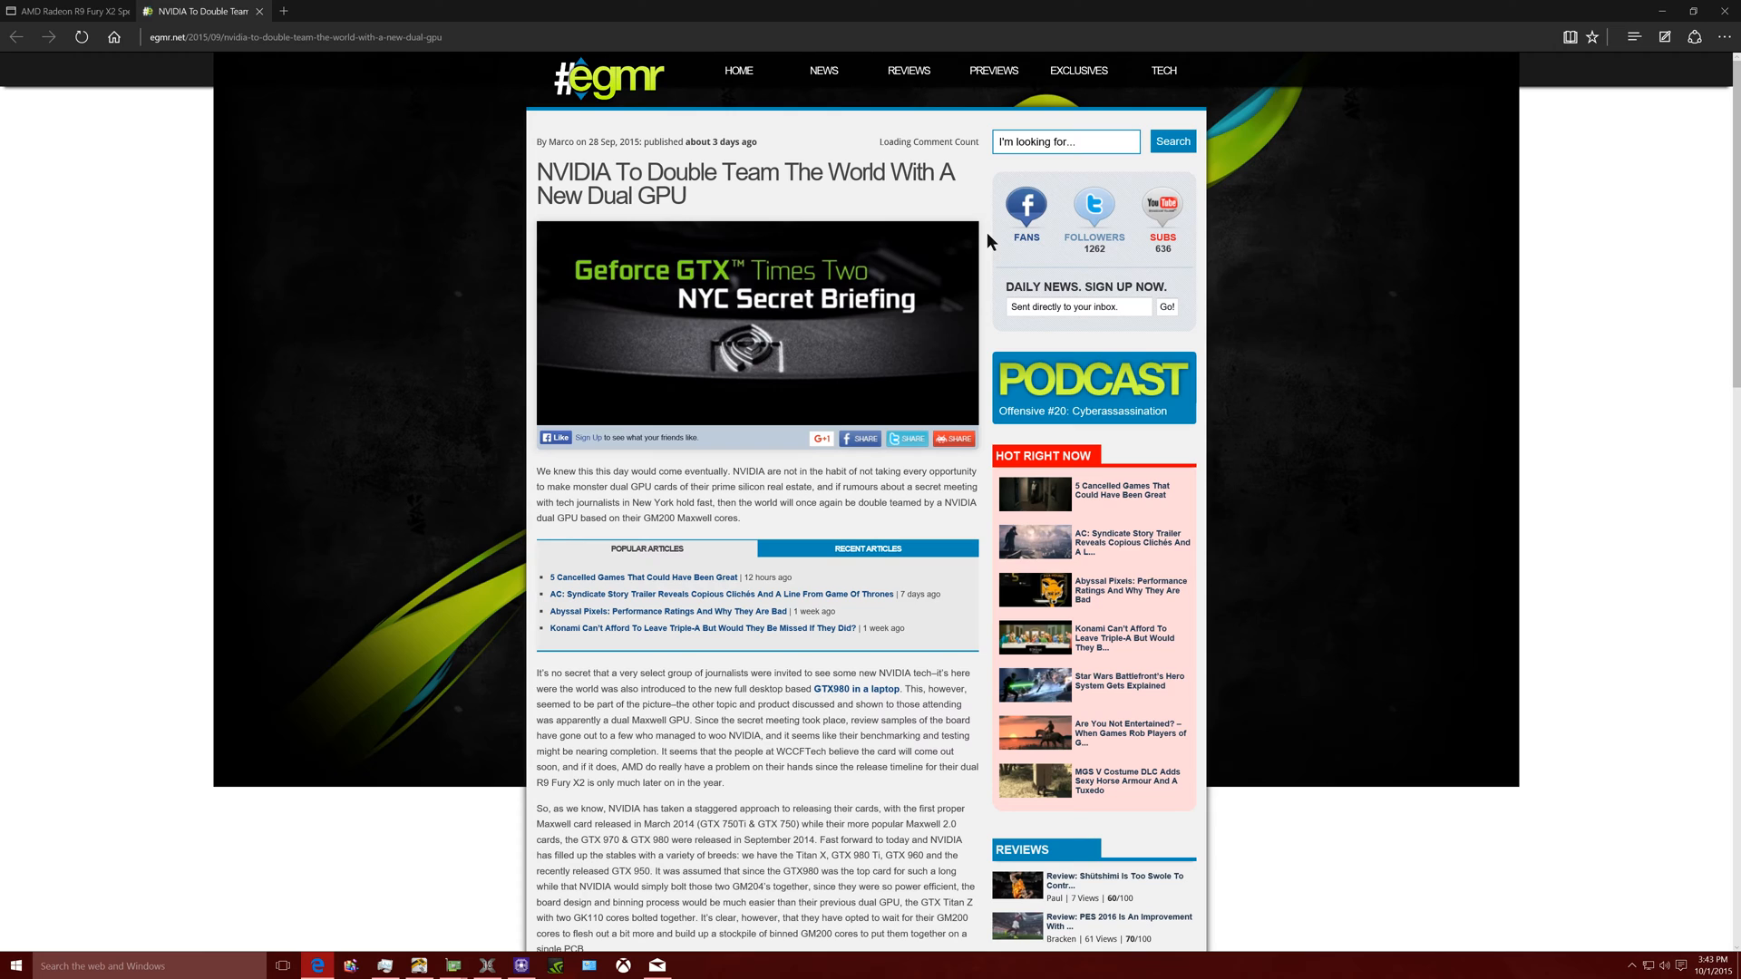
mouse_move(888, 511)
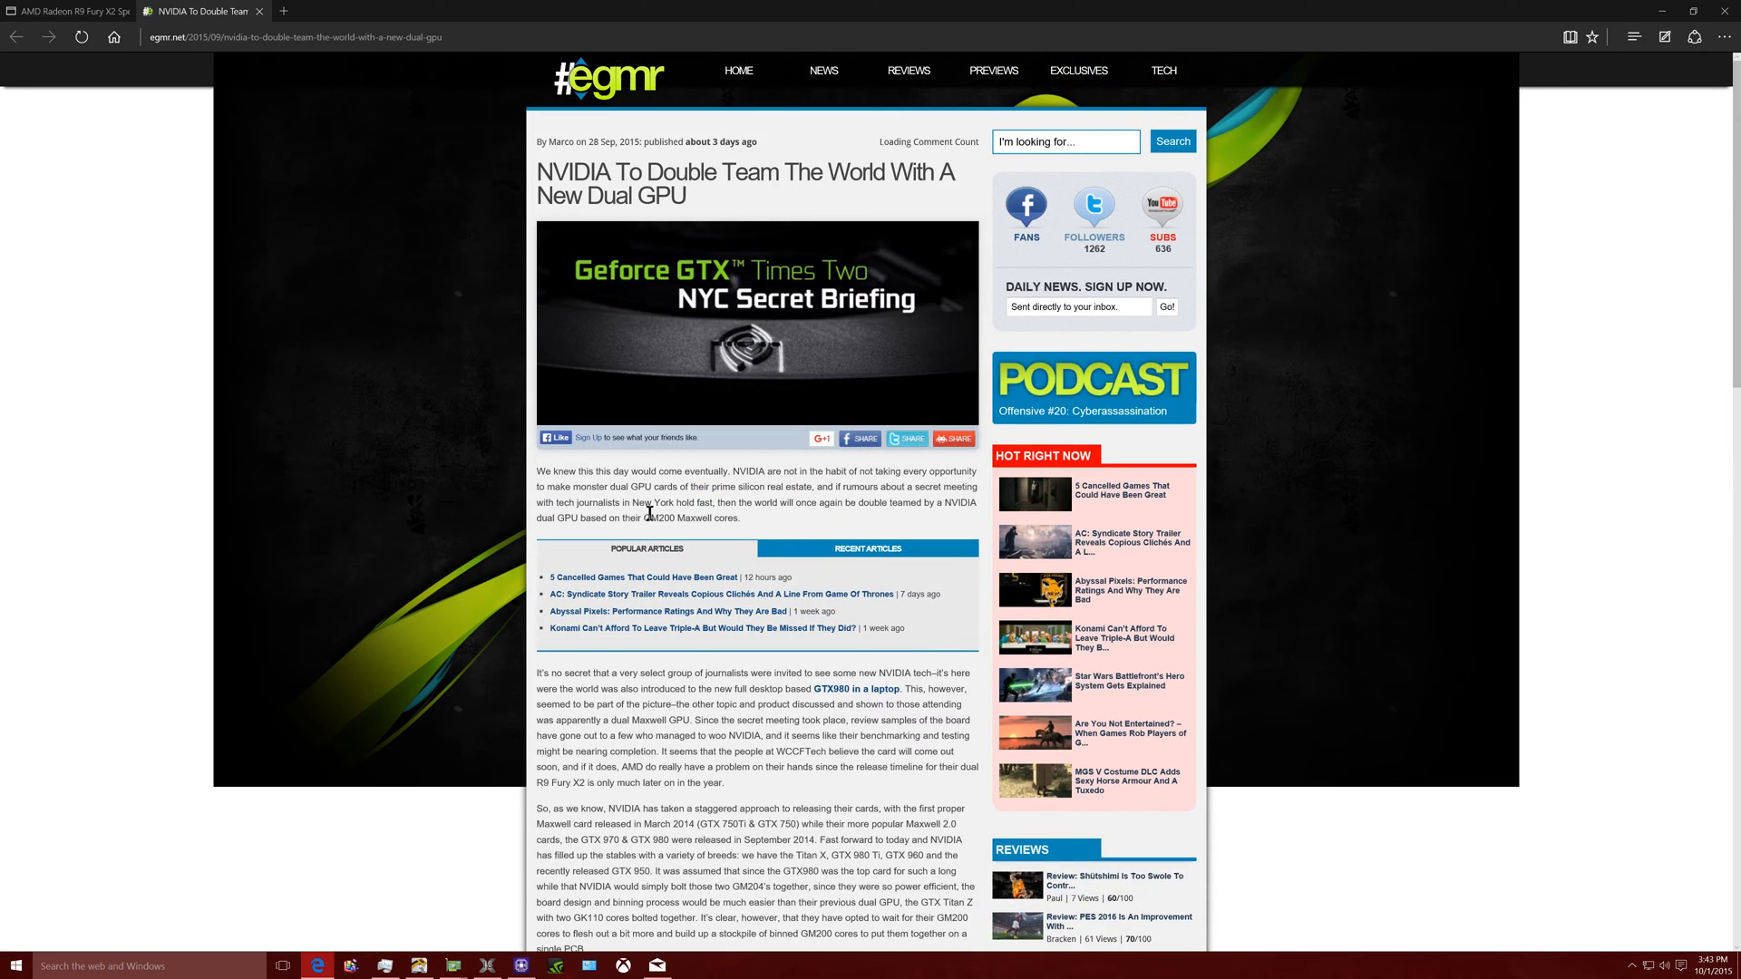
Highlight 'GM200 Maxwell cores' at the end of the article's first paragraph
drag(642, 519, 738, 519)
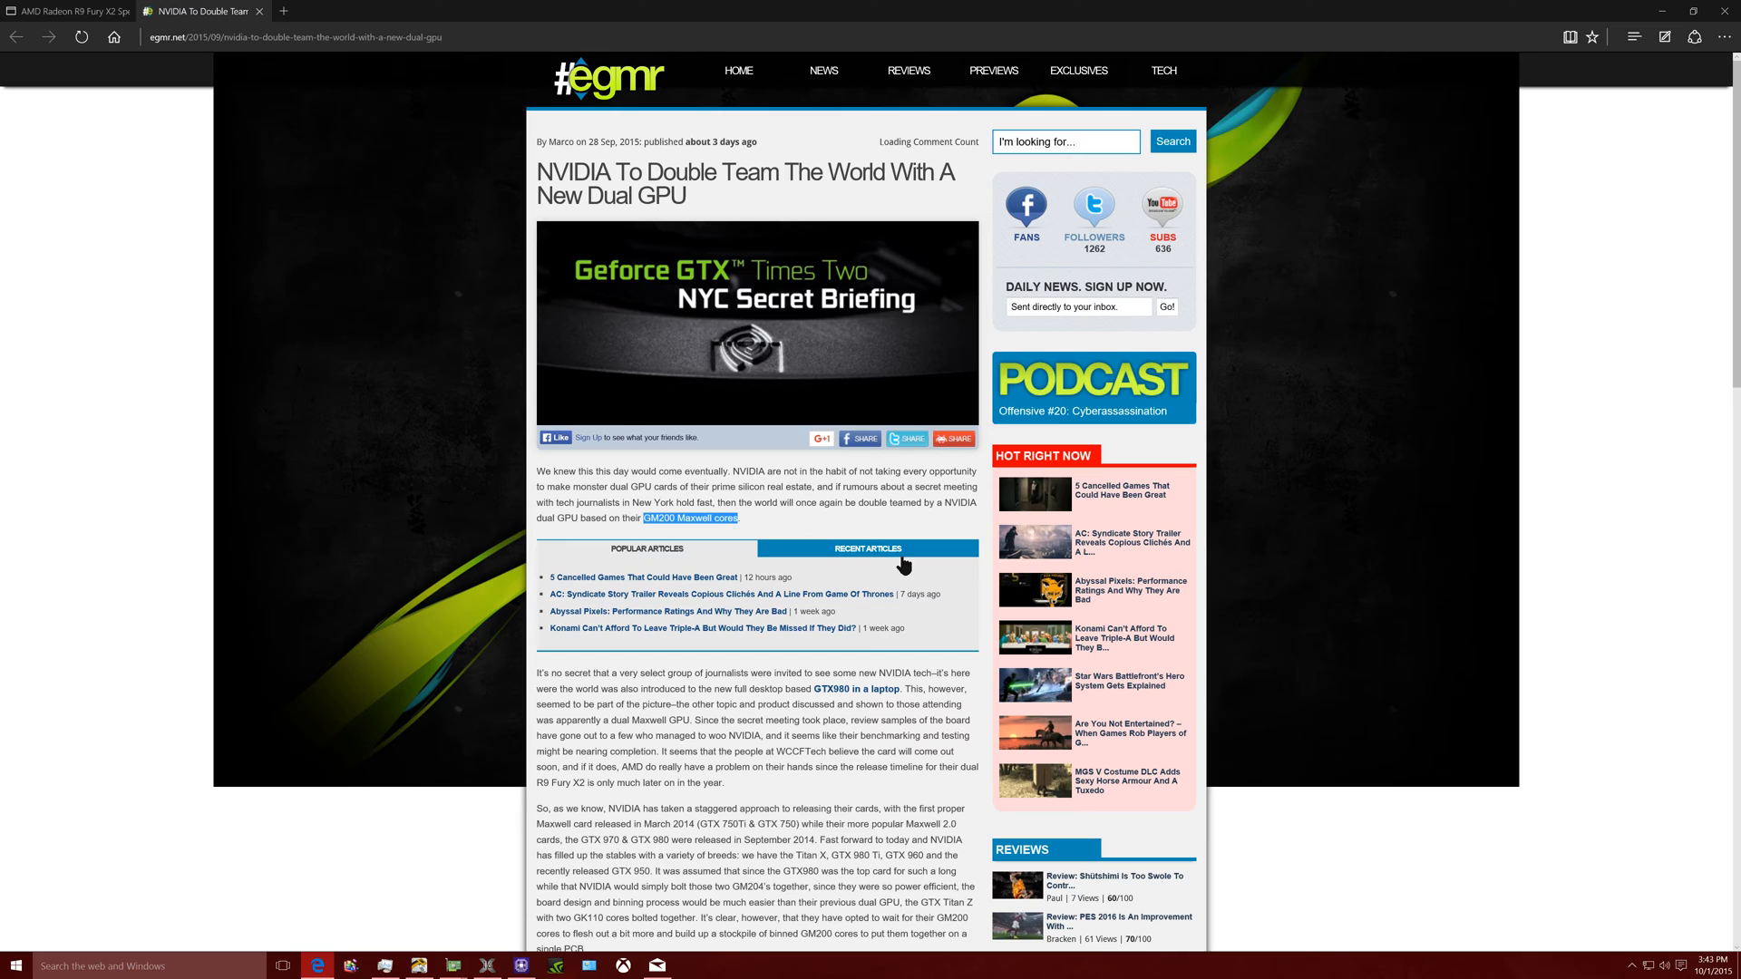
mouse_move(1606, 376)
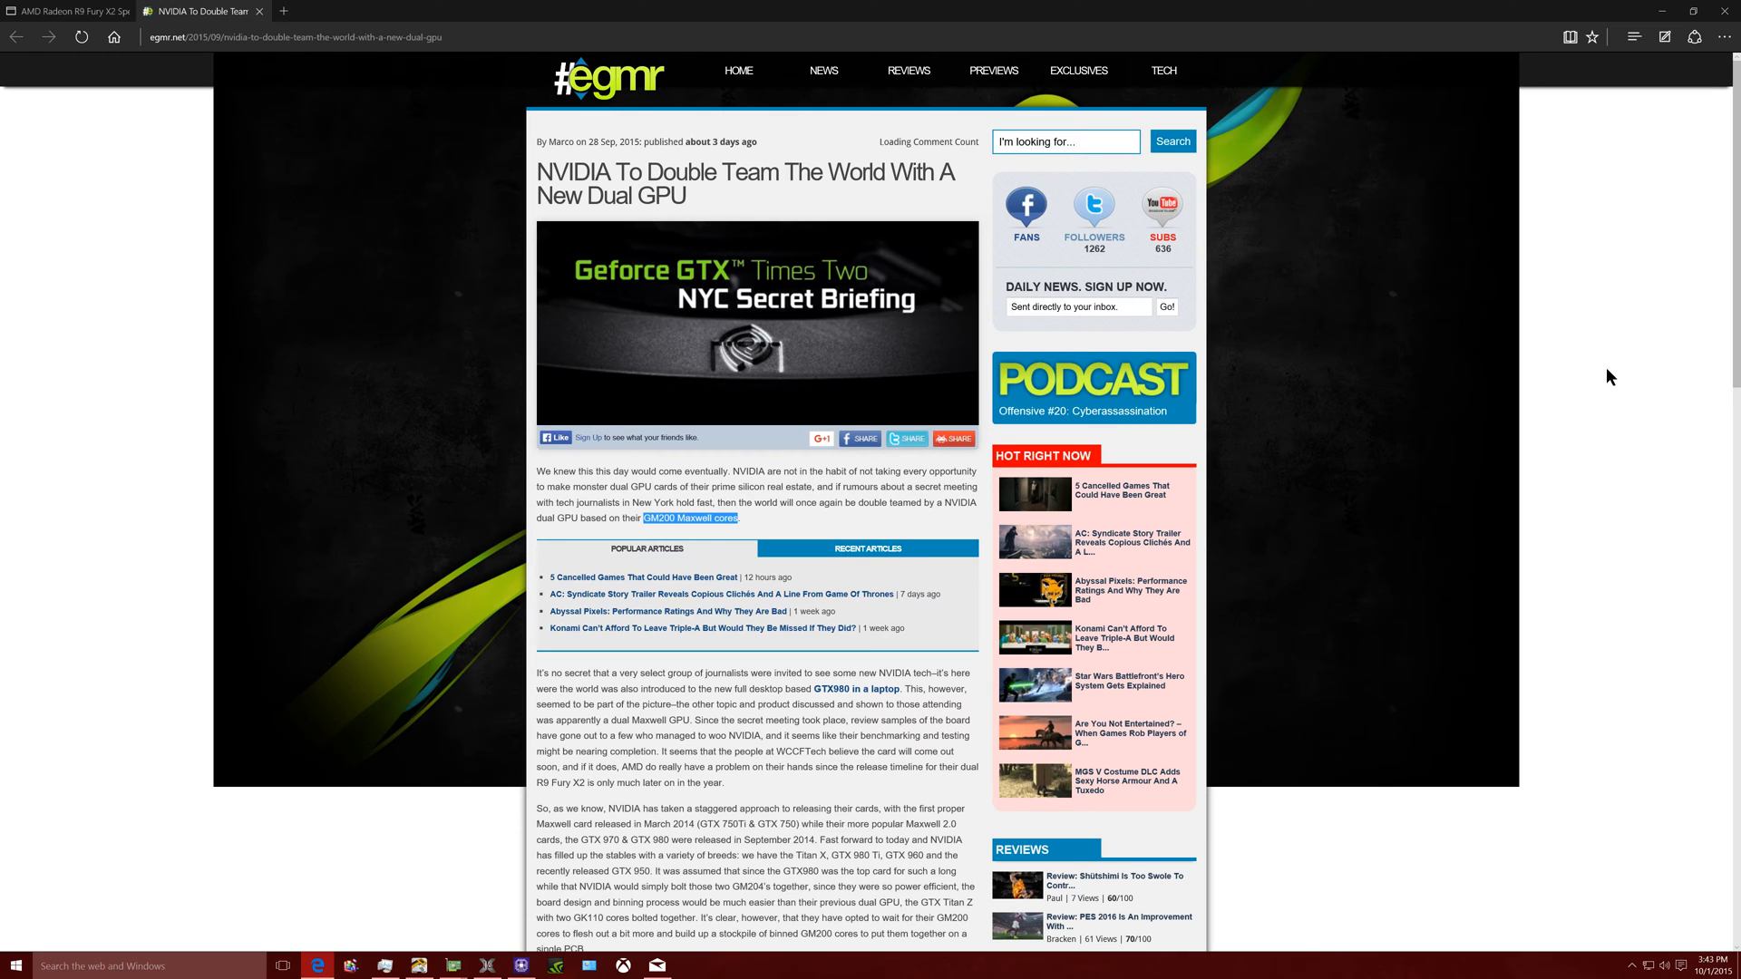
mouse_move(1415, 394)
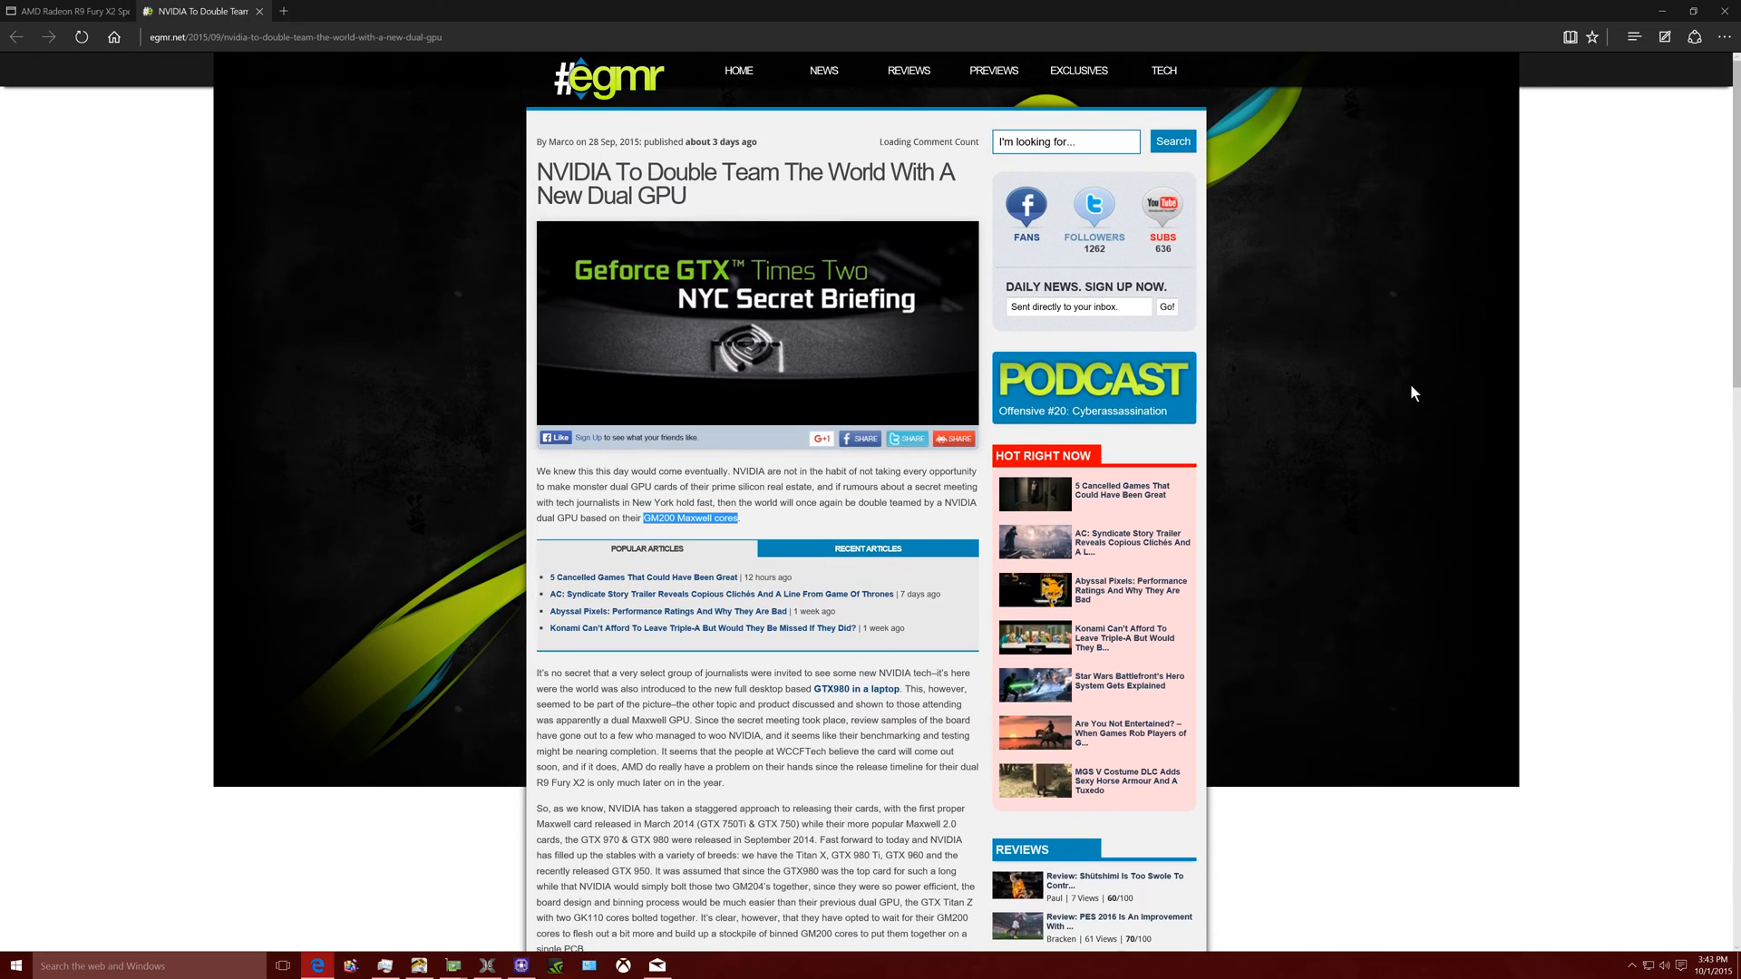
mouse_move(1405, 394)
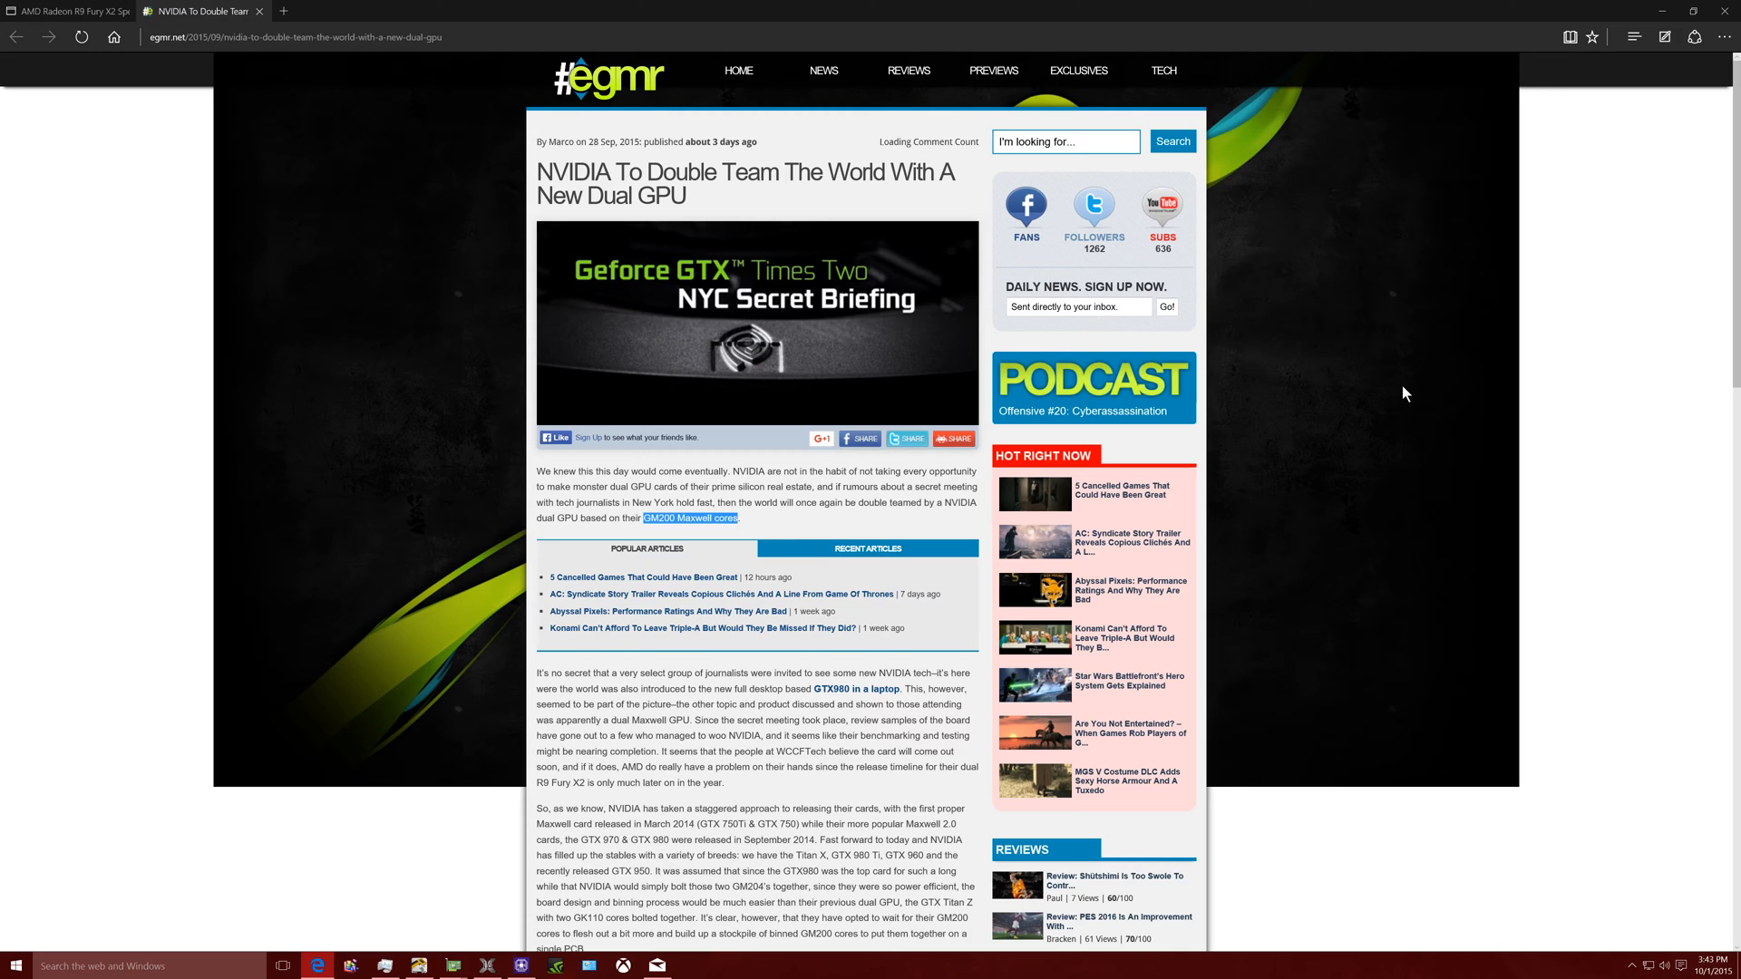
Highlight the R9 Fury X2 timeline and GTX 970/980 release sentences while scrolling down
scroll(down, 3)
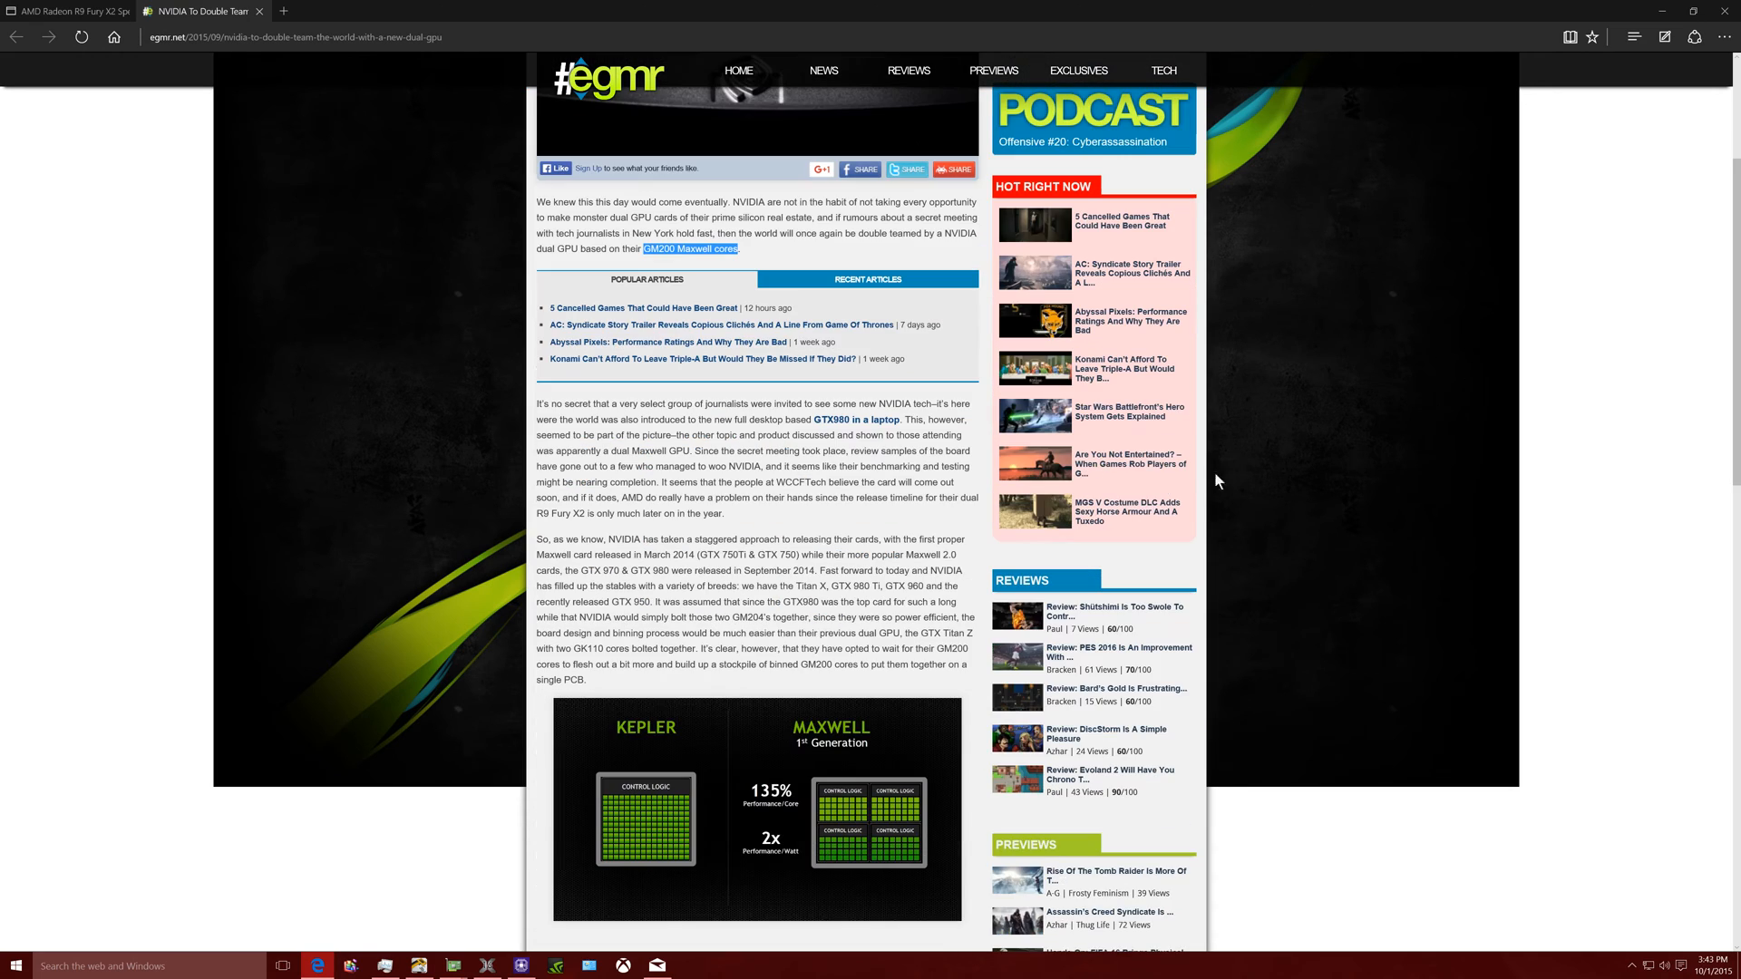
mouse_move(812, 512)
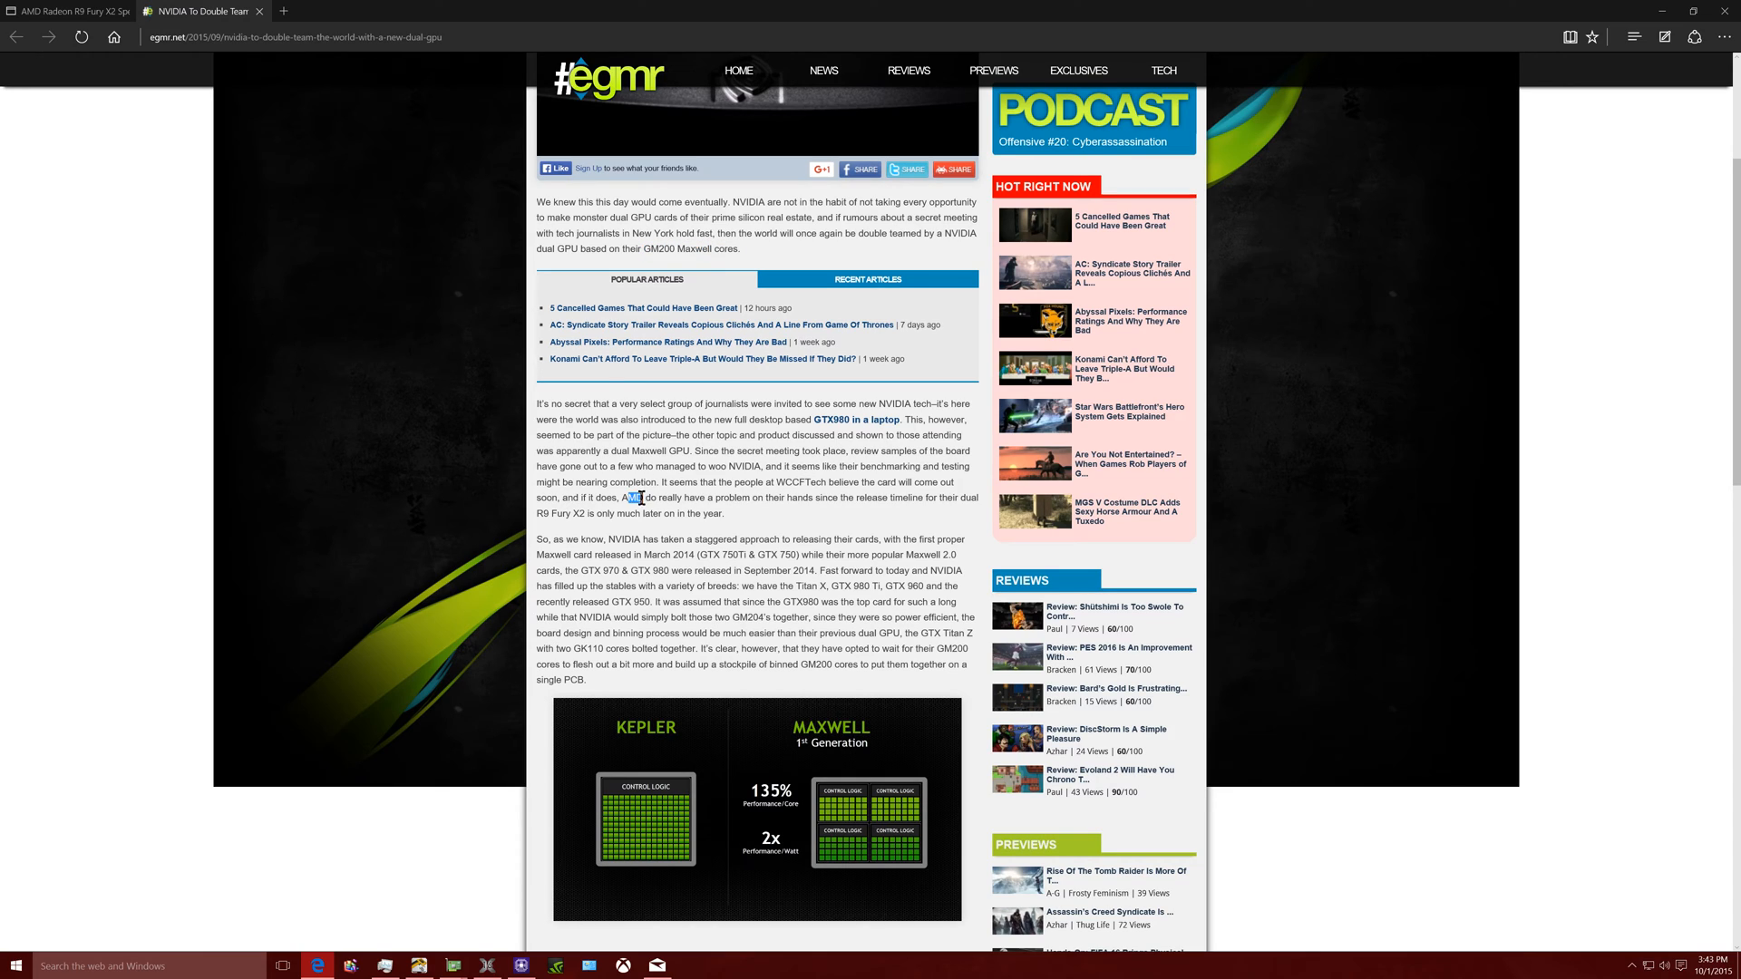
drag(632, 499, 719, 513)
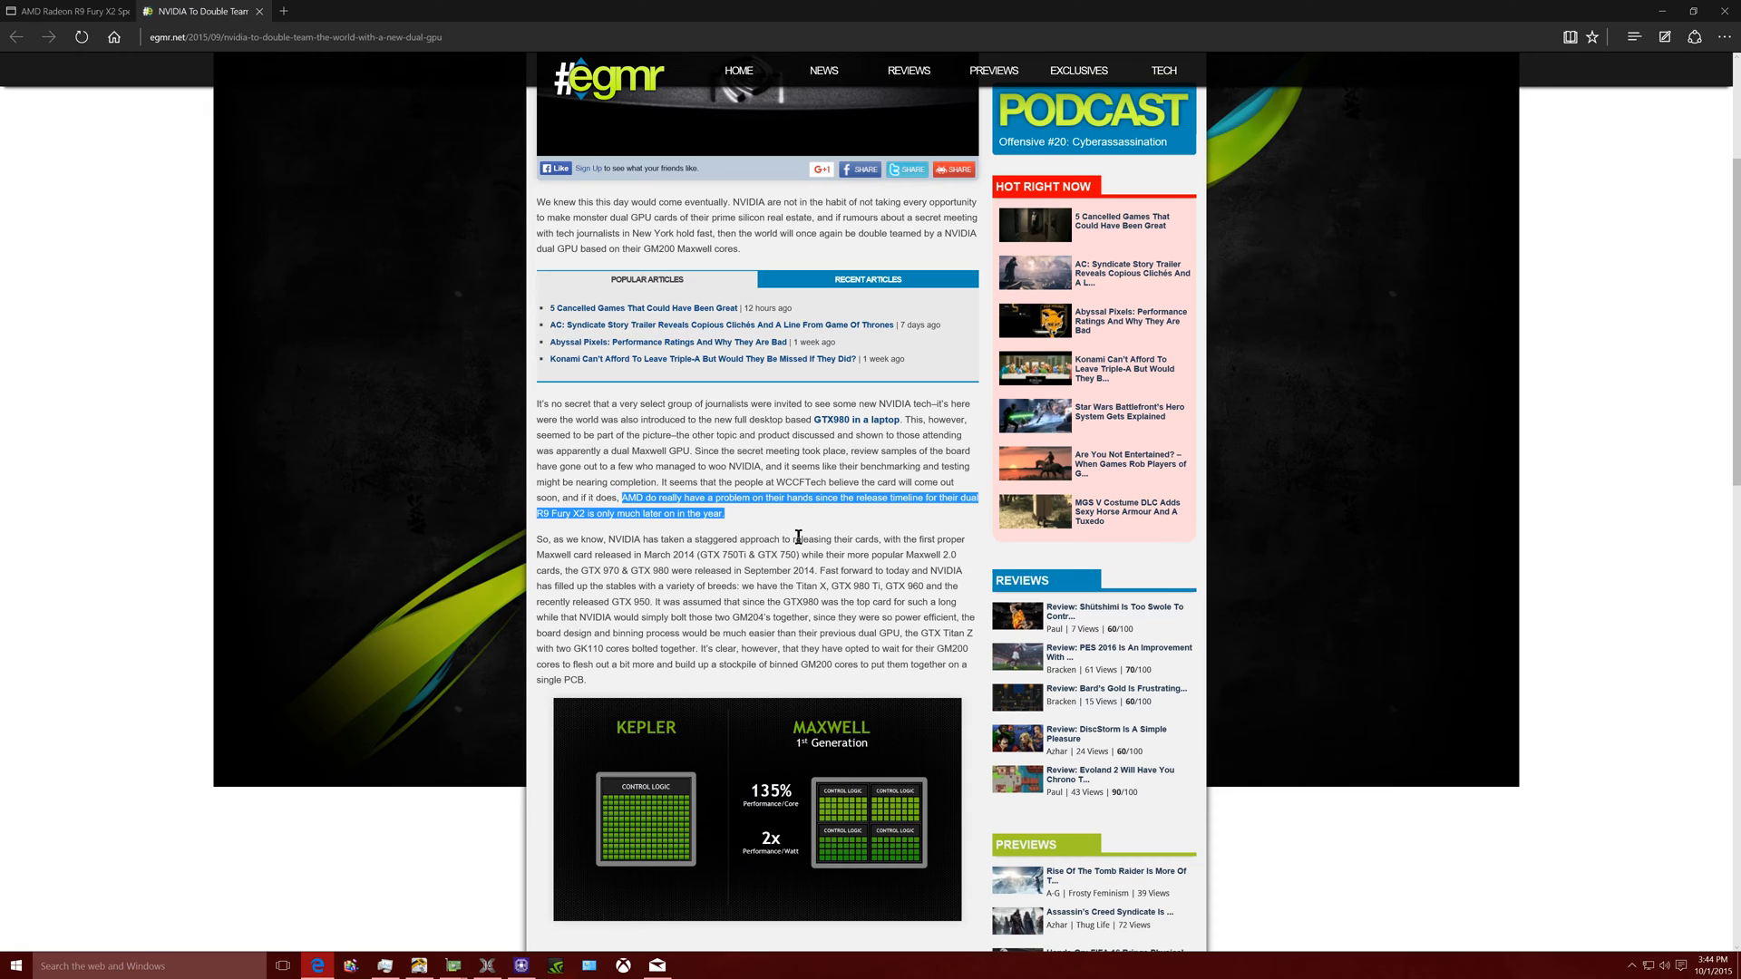
drag(799, 554, 816, 570)
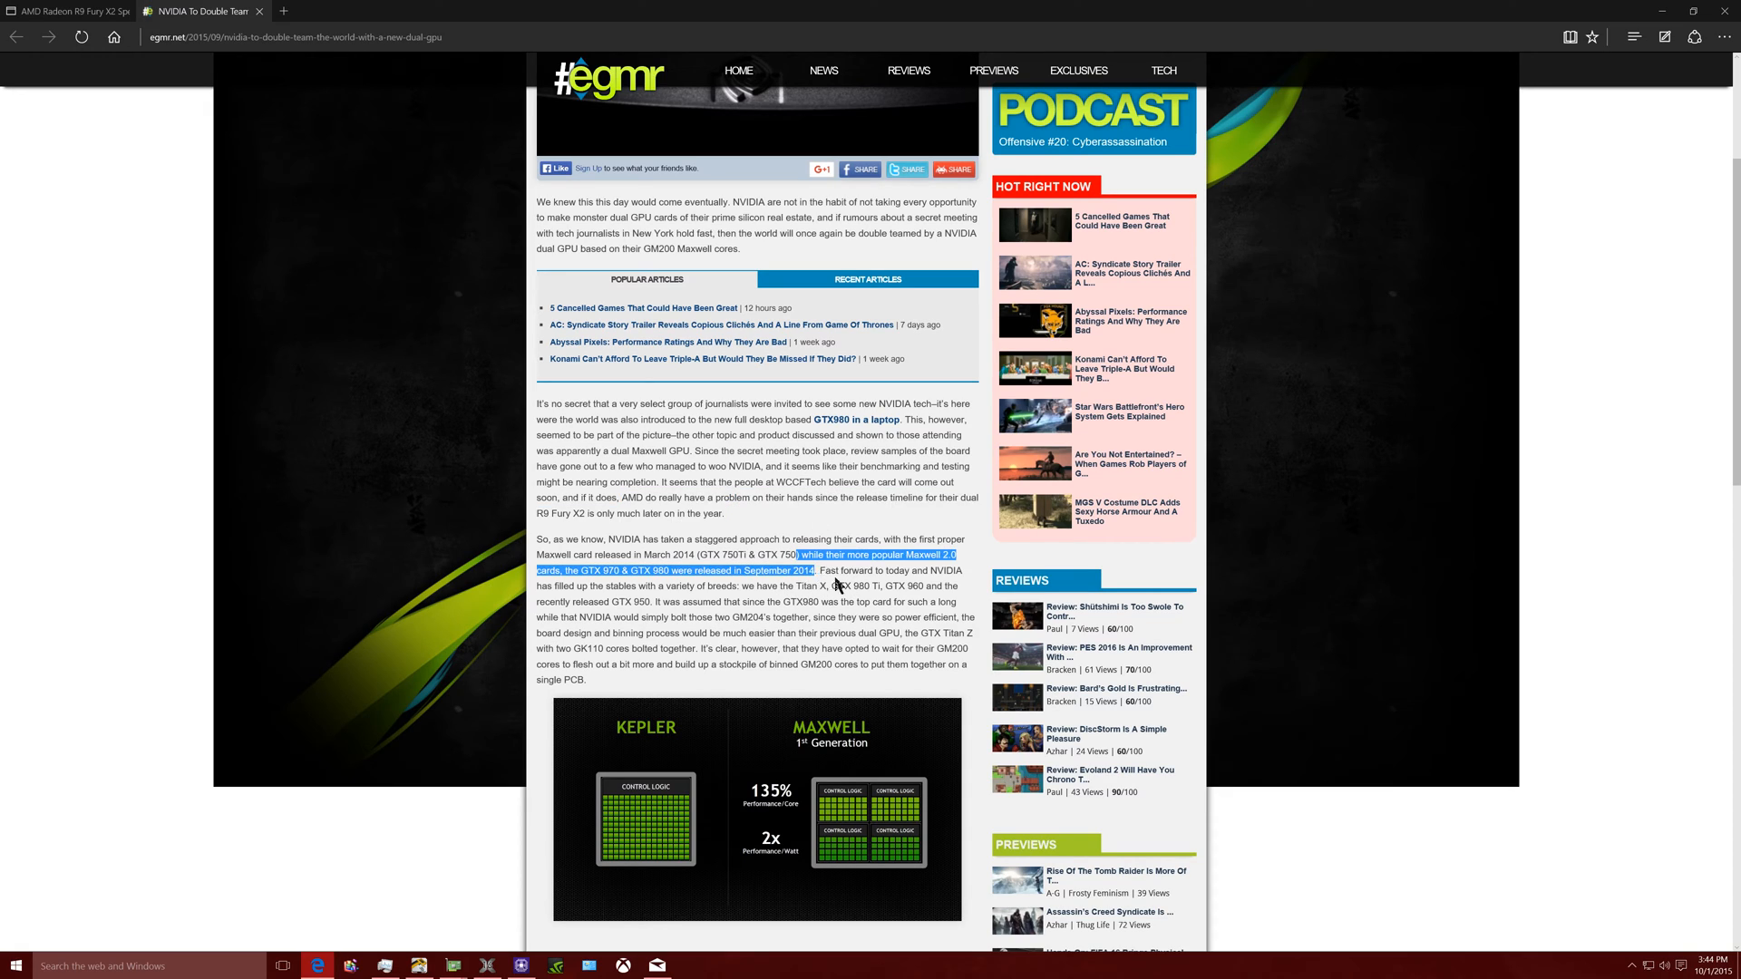
drag(838, 584, 889, 602)
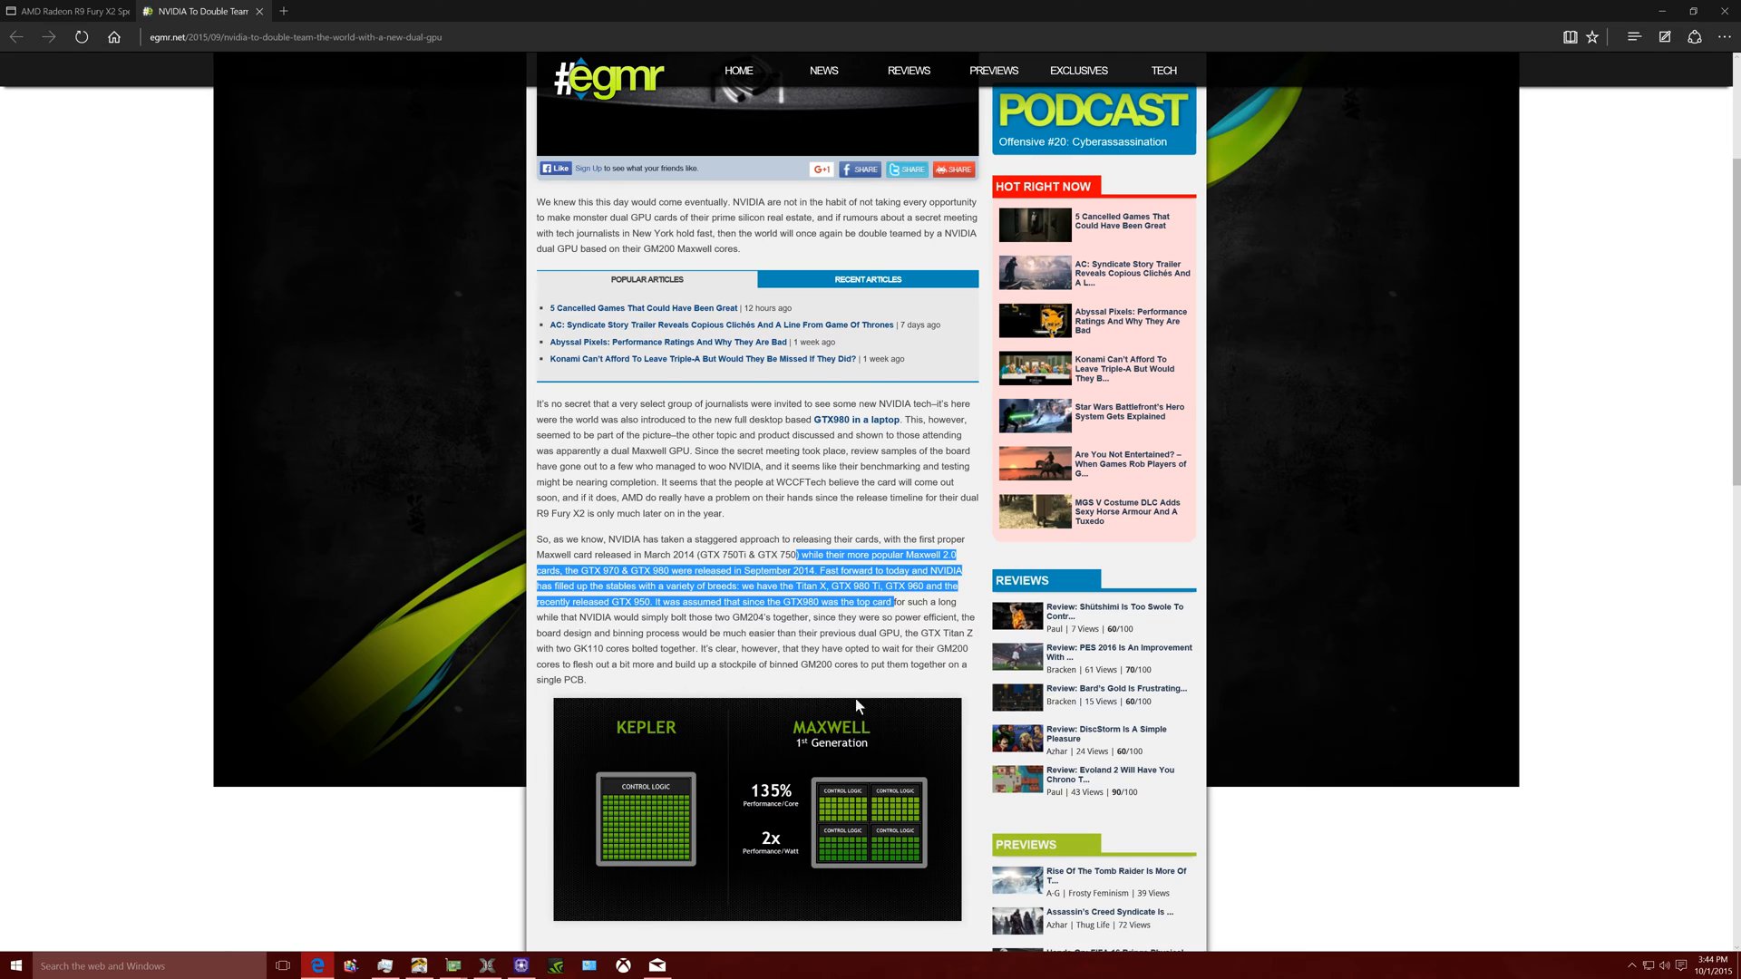
scroll(down, 3)
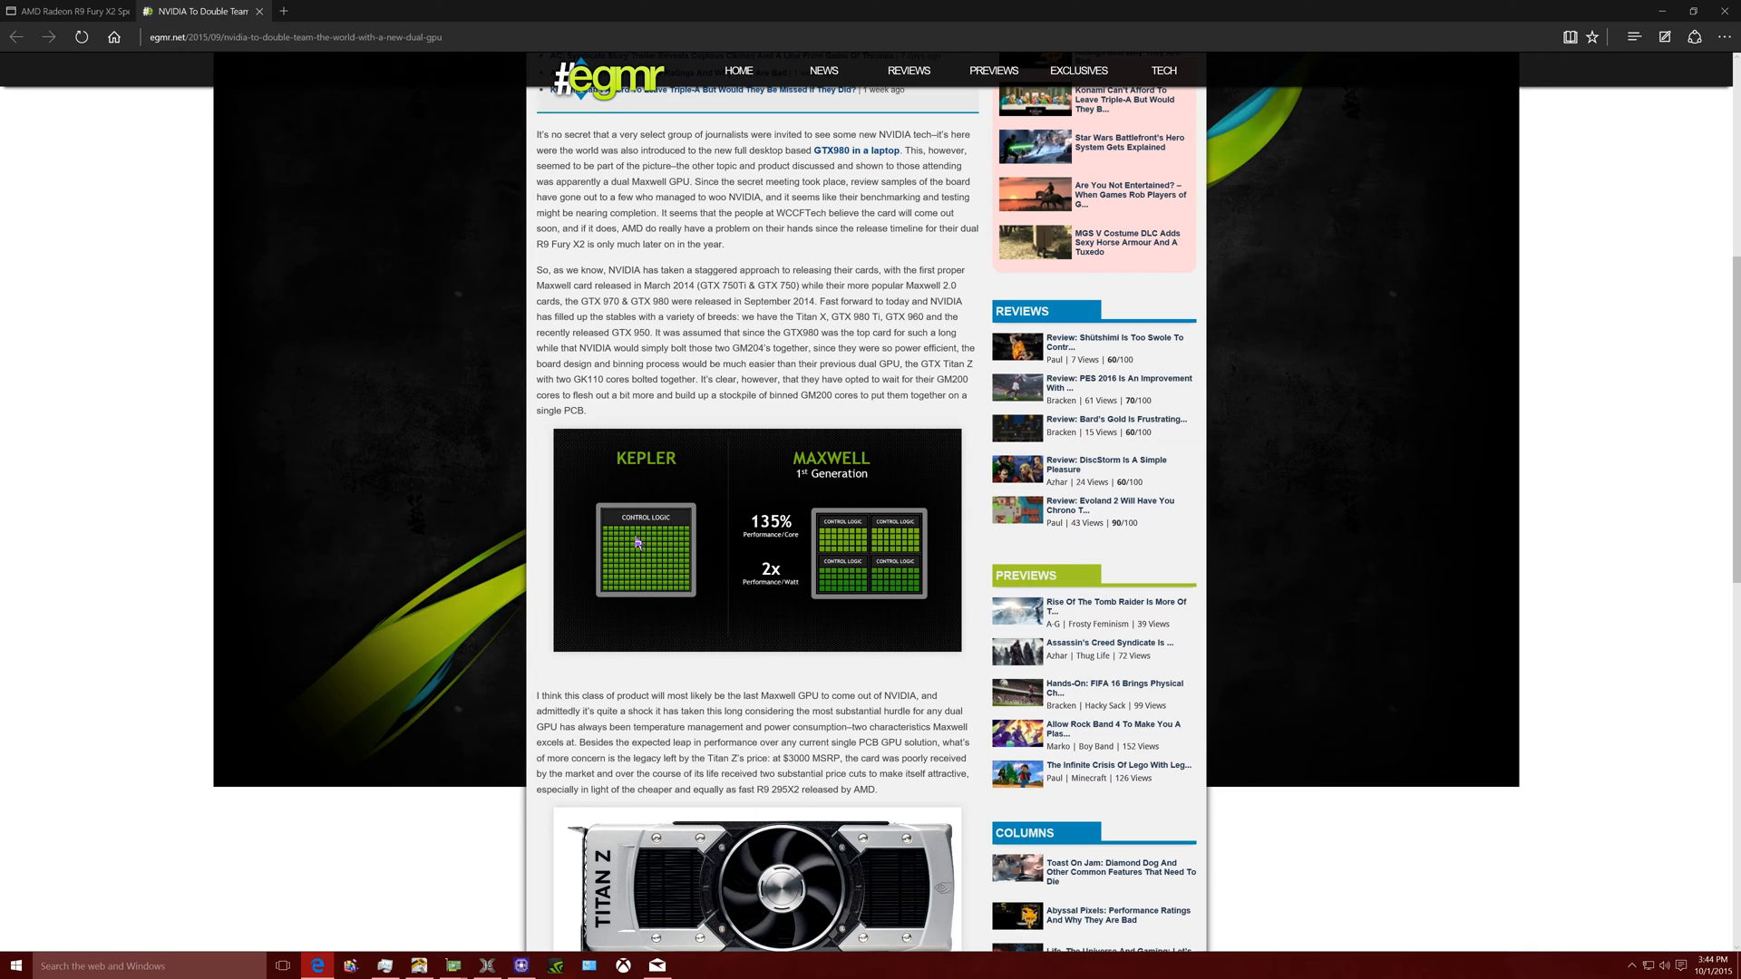
mouse_move(837, 562)
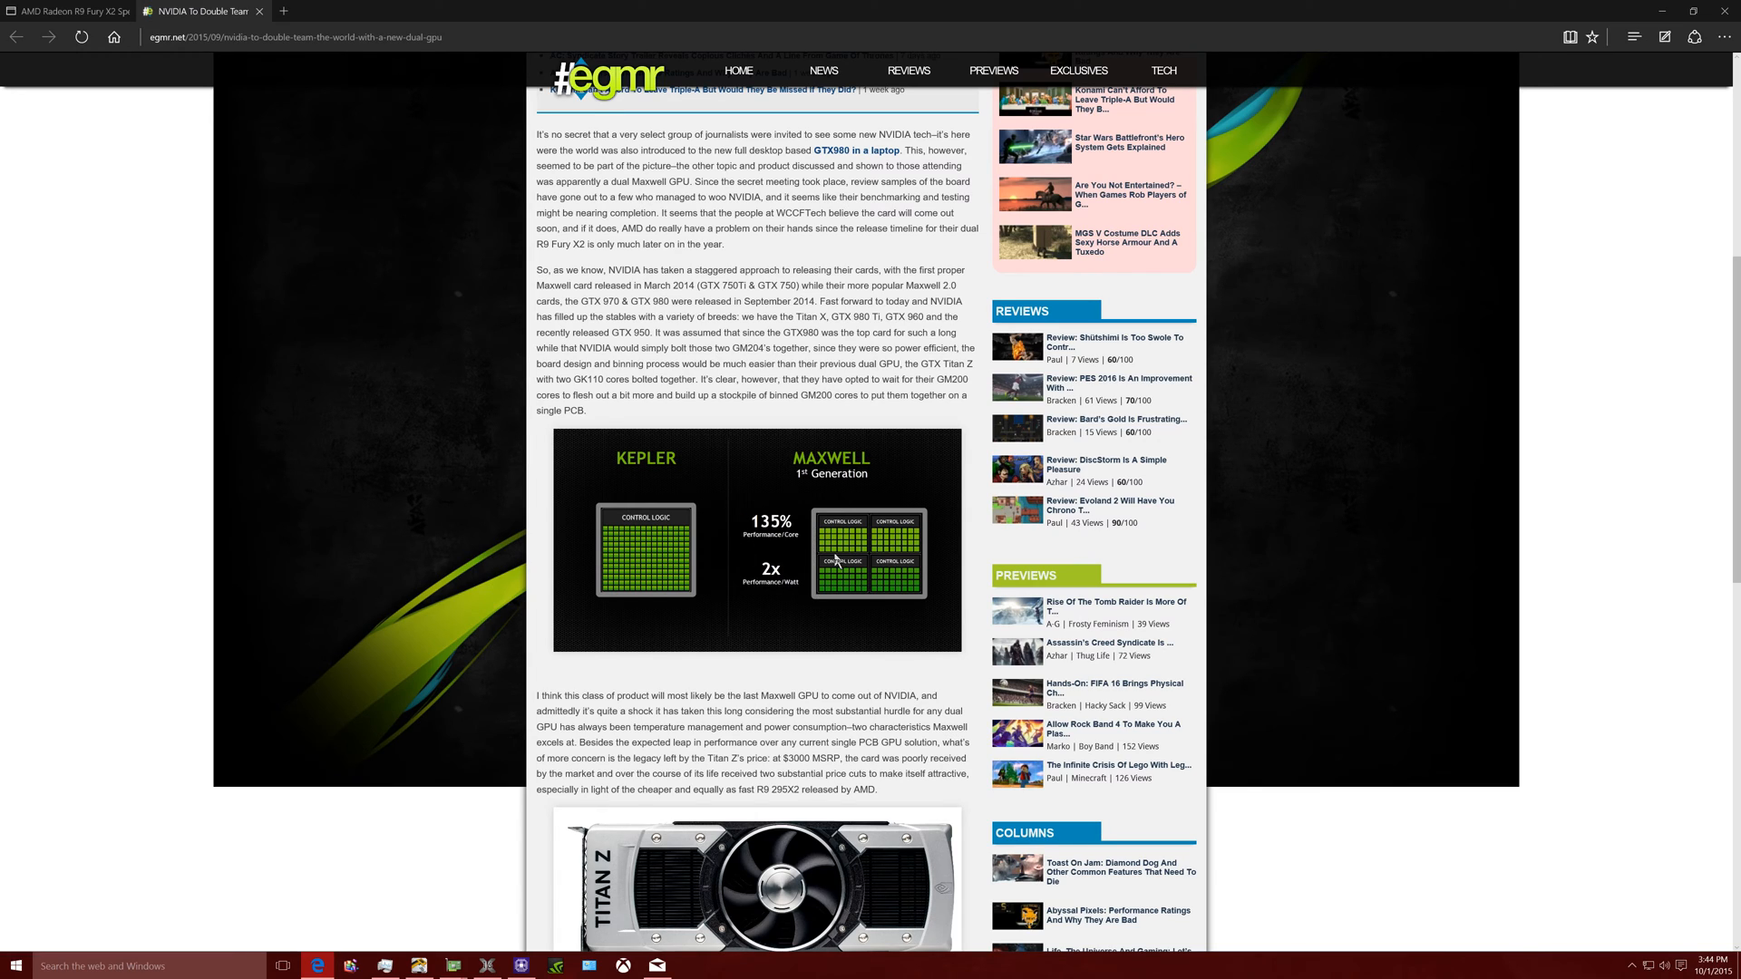
mouse_move(757, 617)
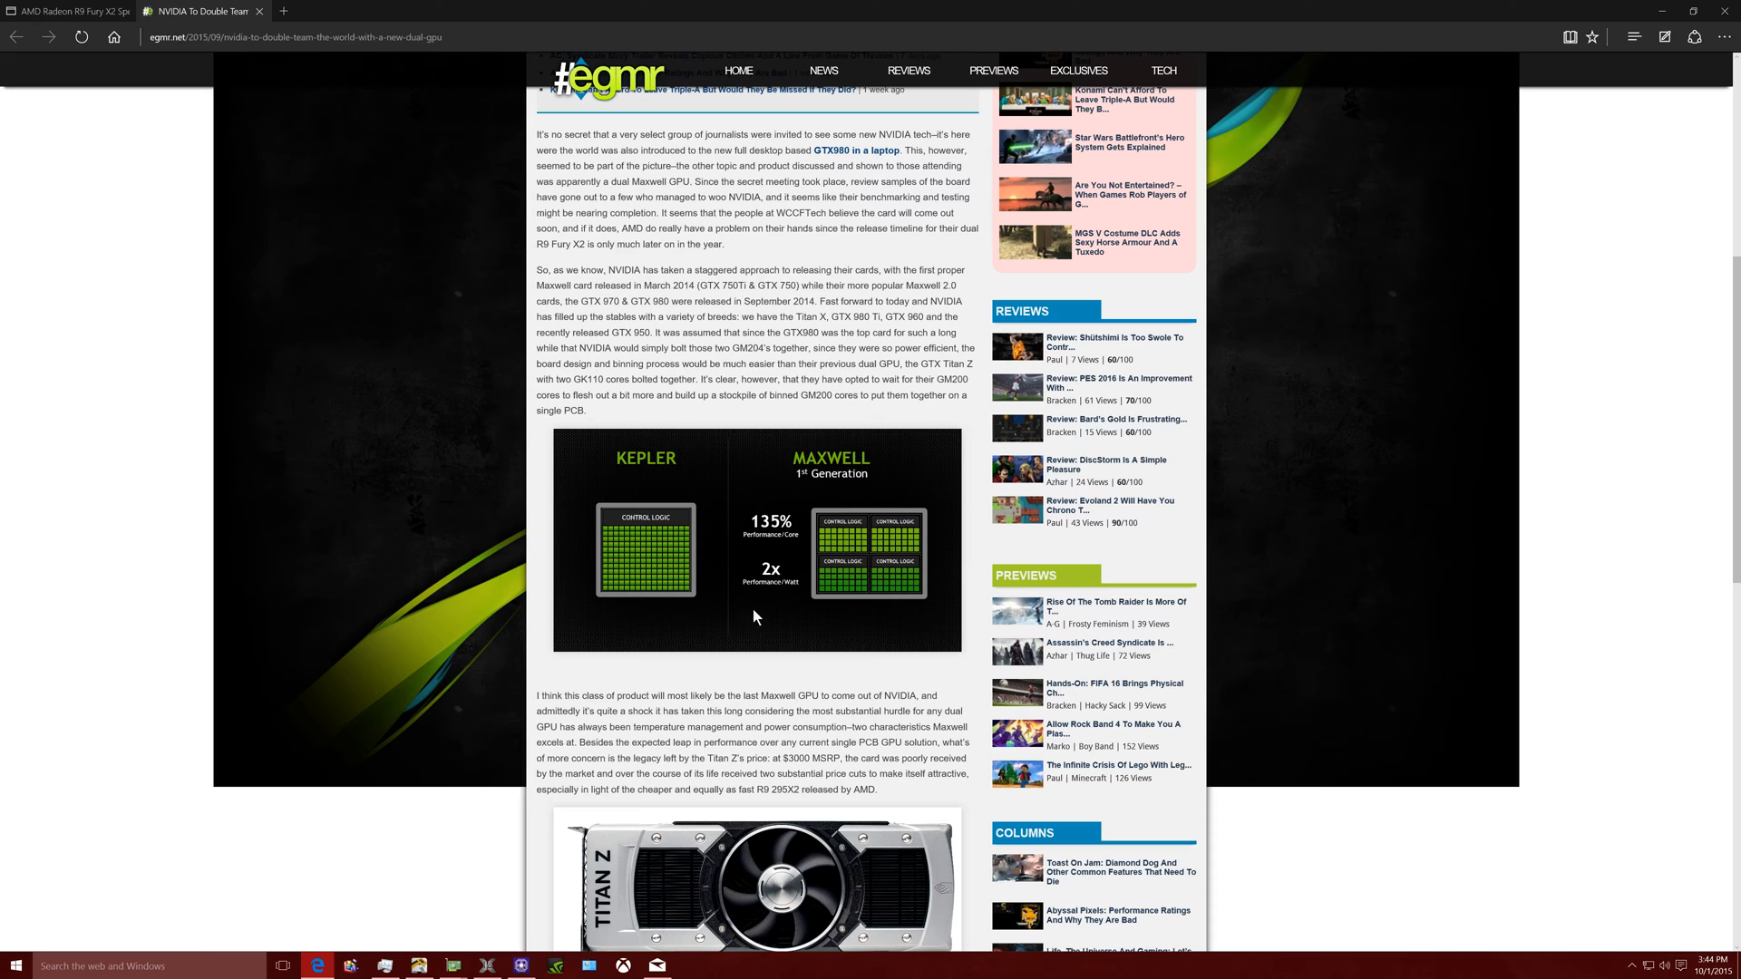
Scroll down past the Titan Z image toward the article's end
scroll(down, 3)
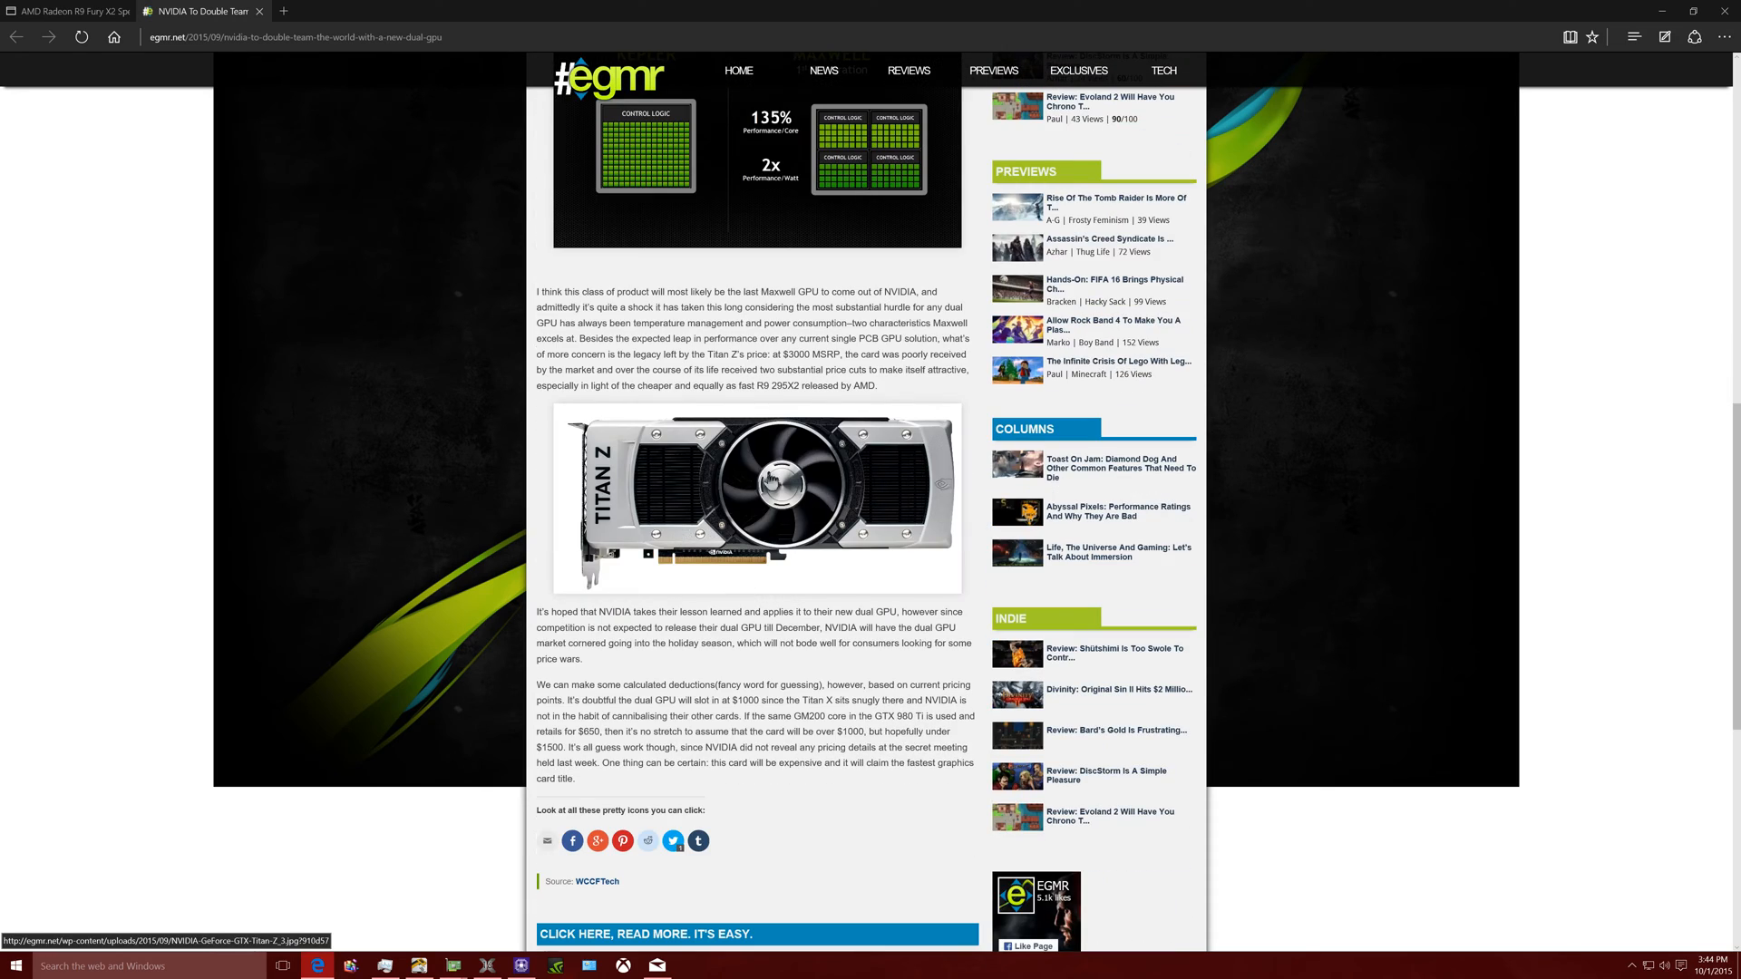
mouse_move(866, 581)
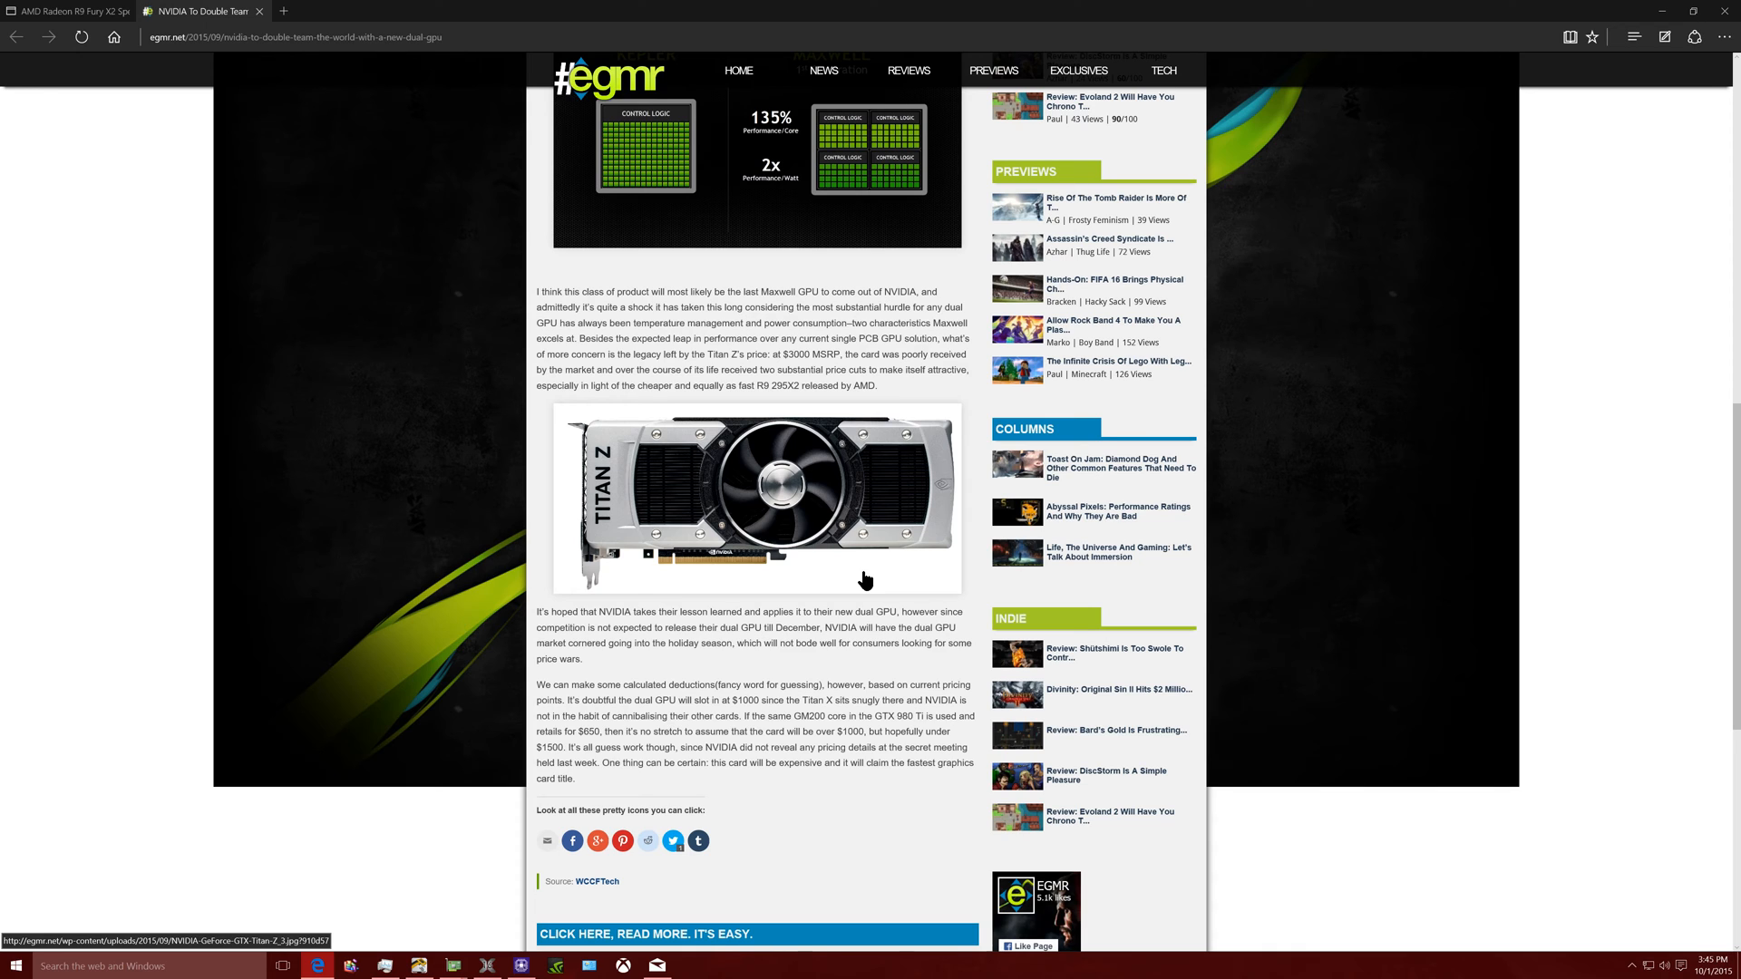
mouse_move(927, 511)
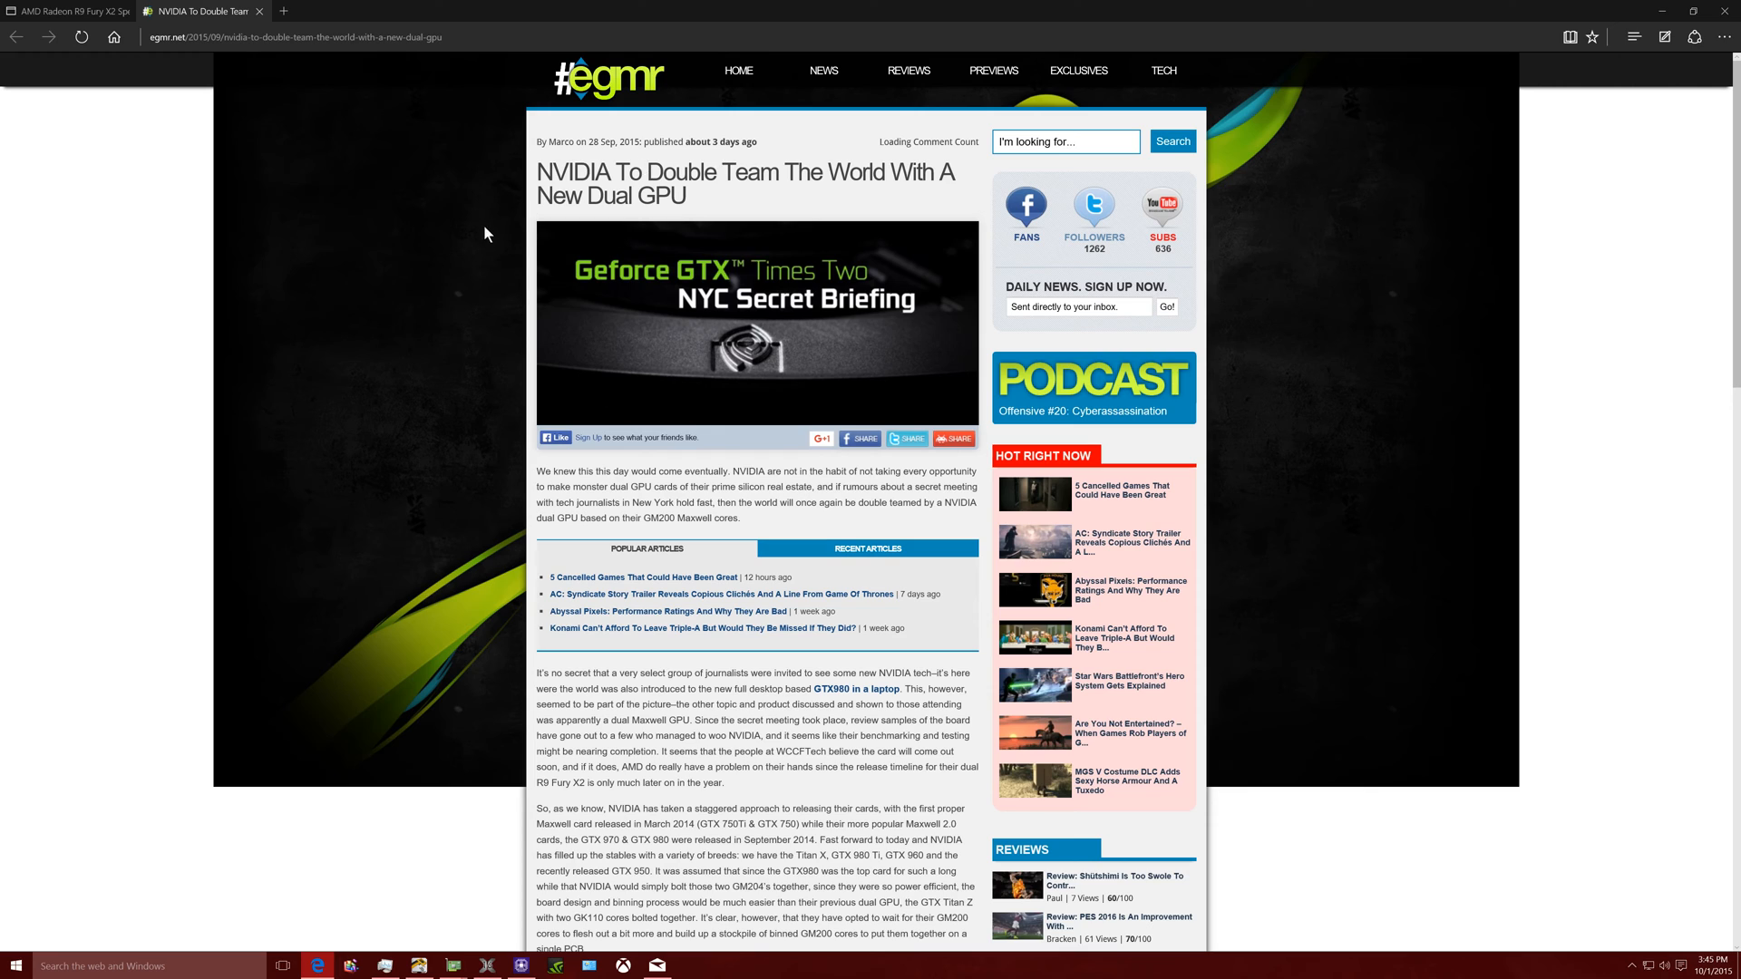
click(64, 9)
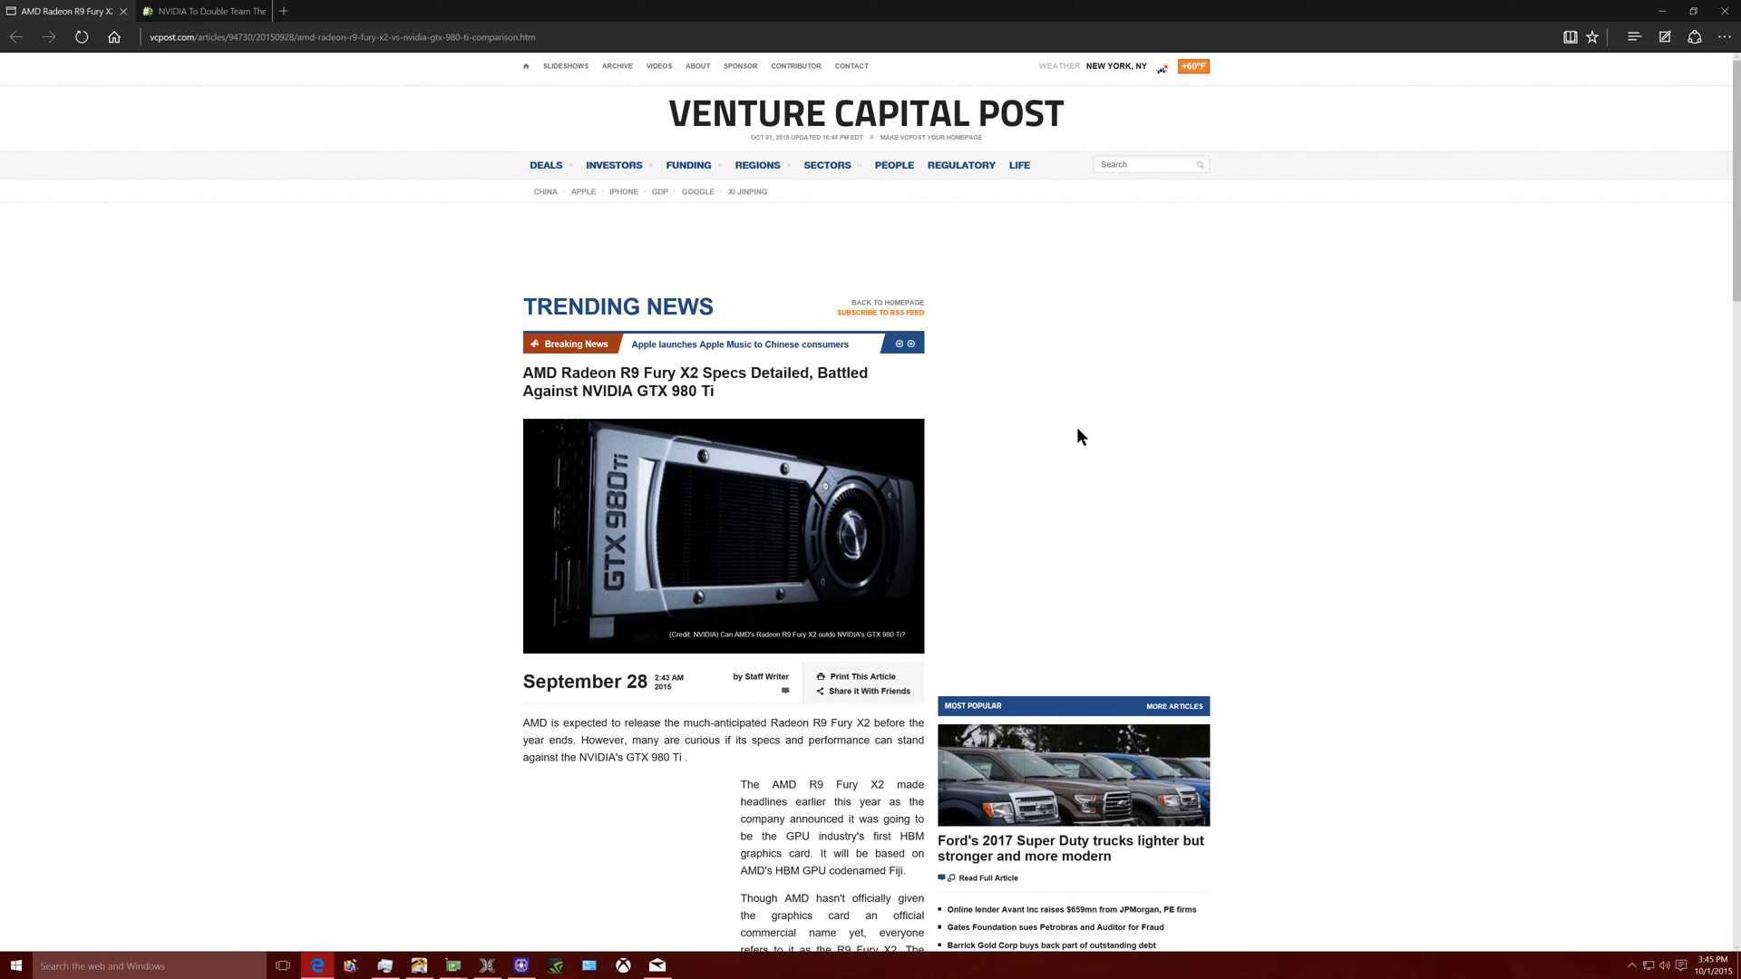
scroll(down, 3)
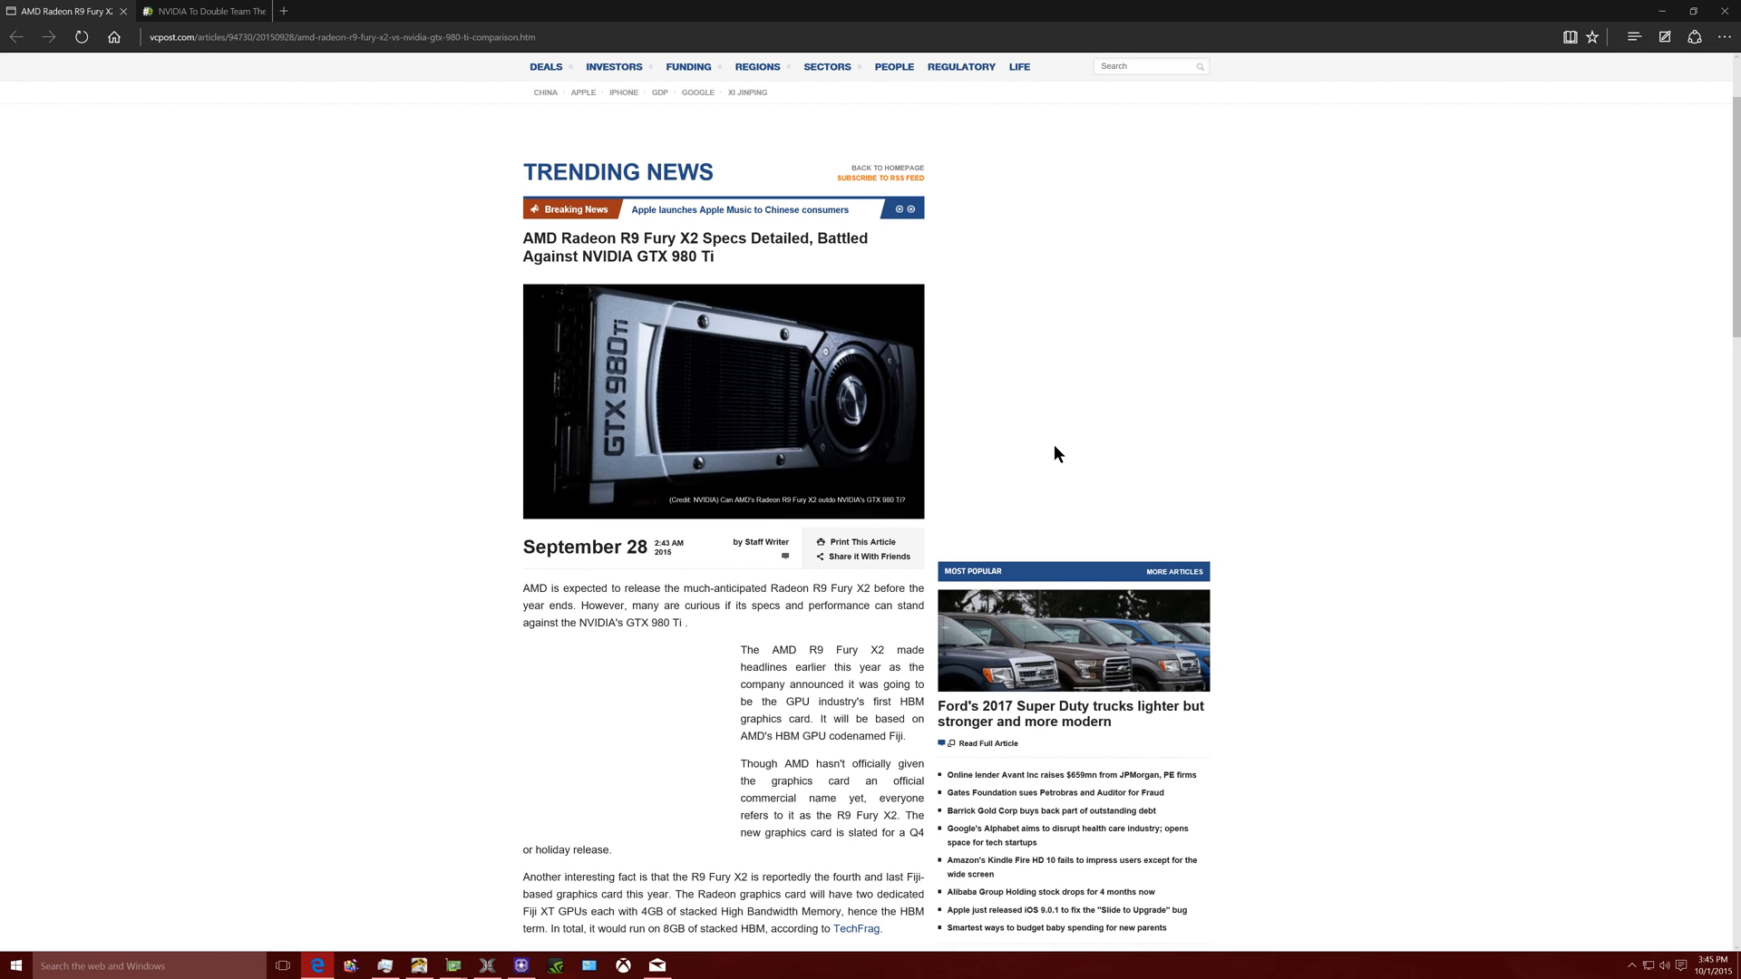
mouse_move(777, 277)
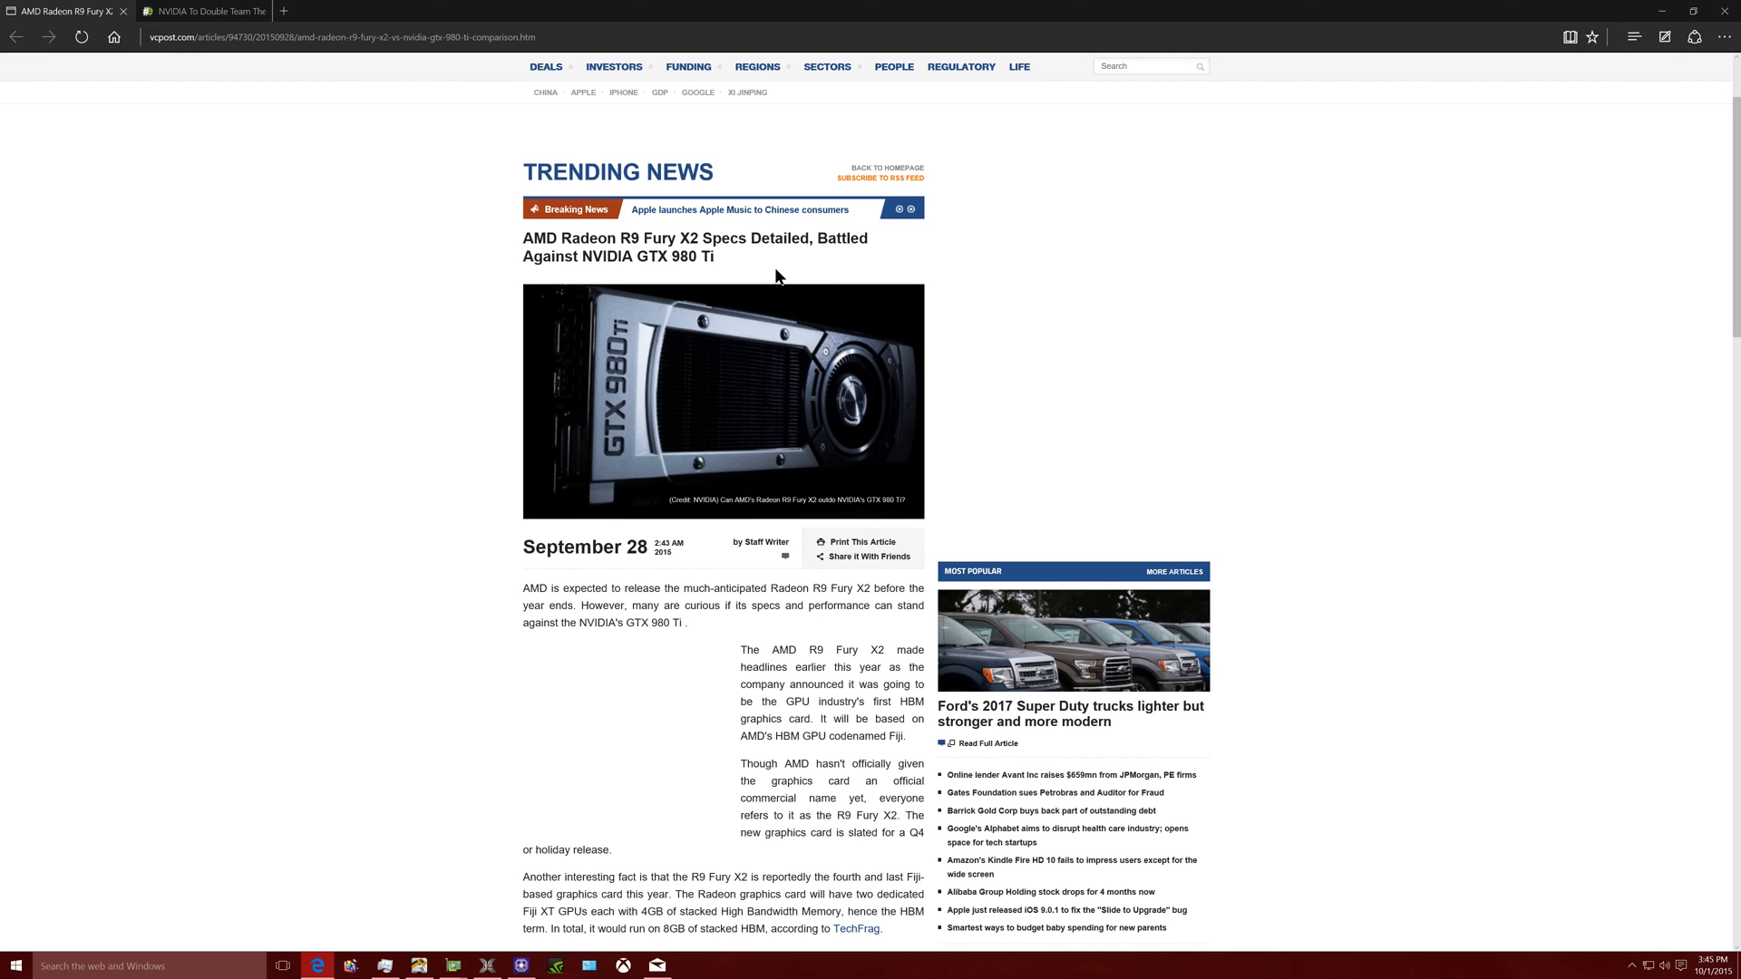
scroll(down, 3)
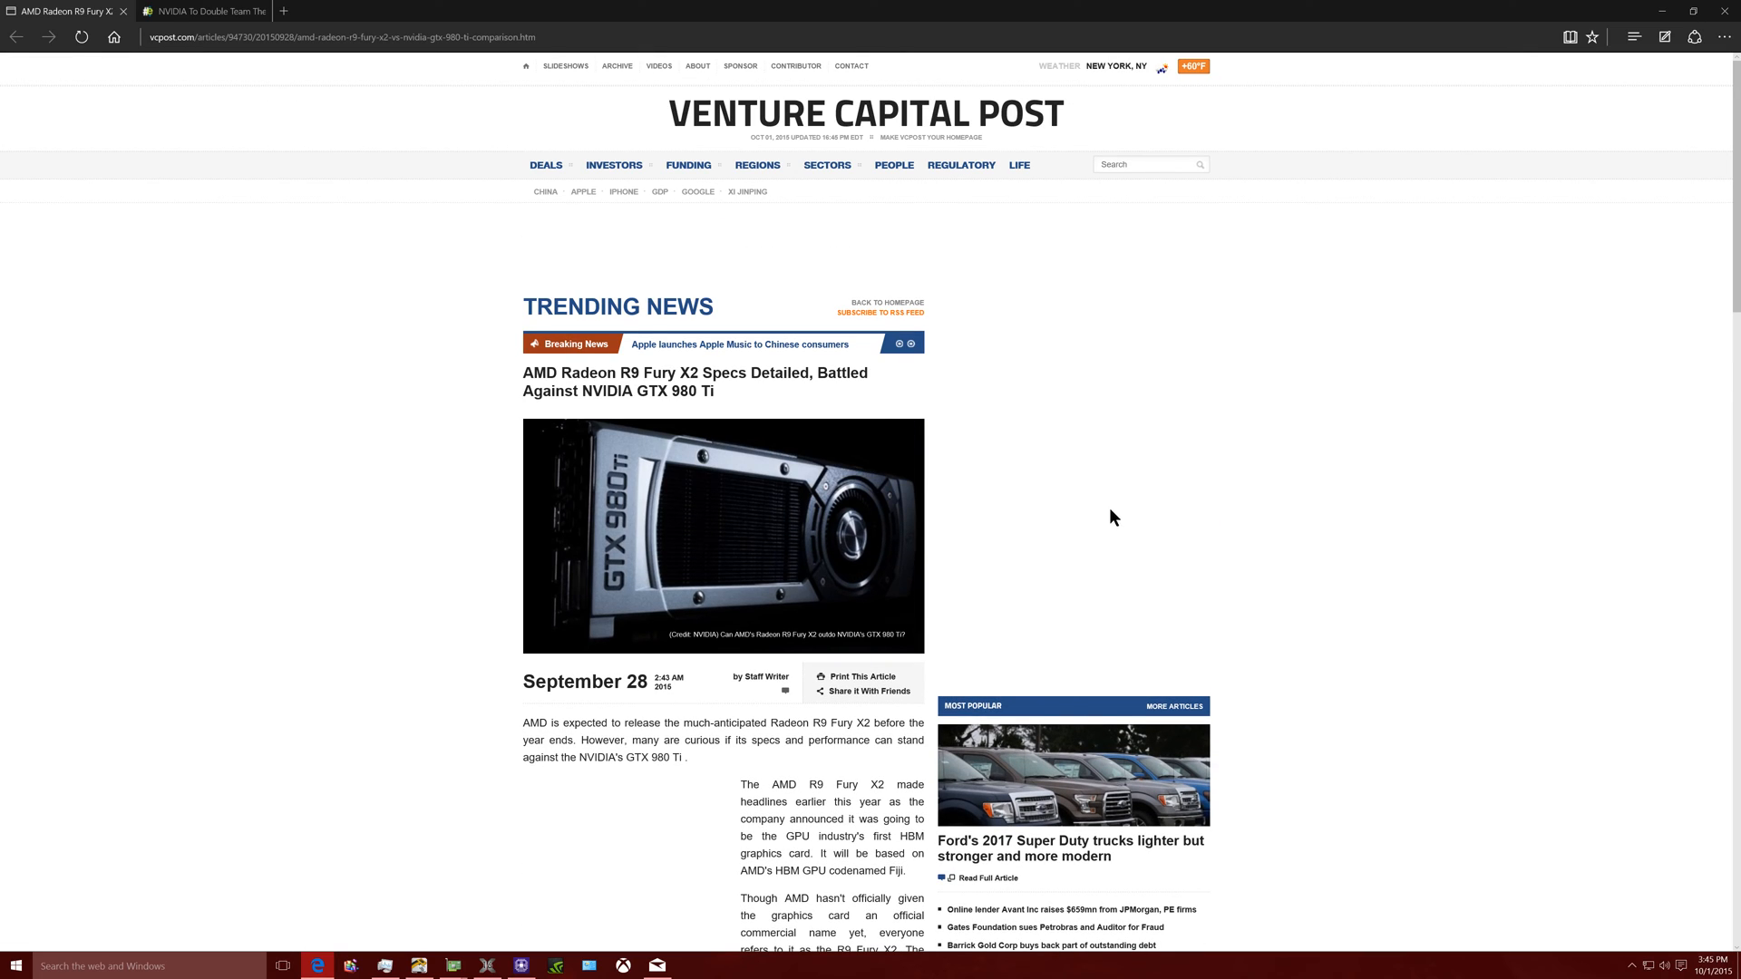
mouse_move(1366, 529)
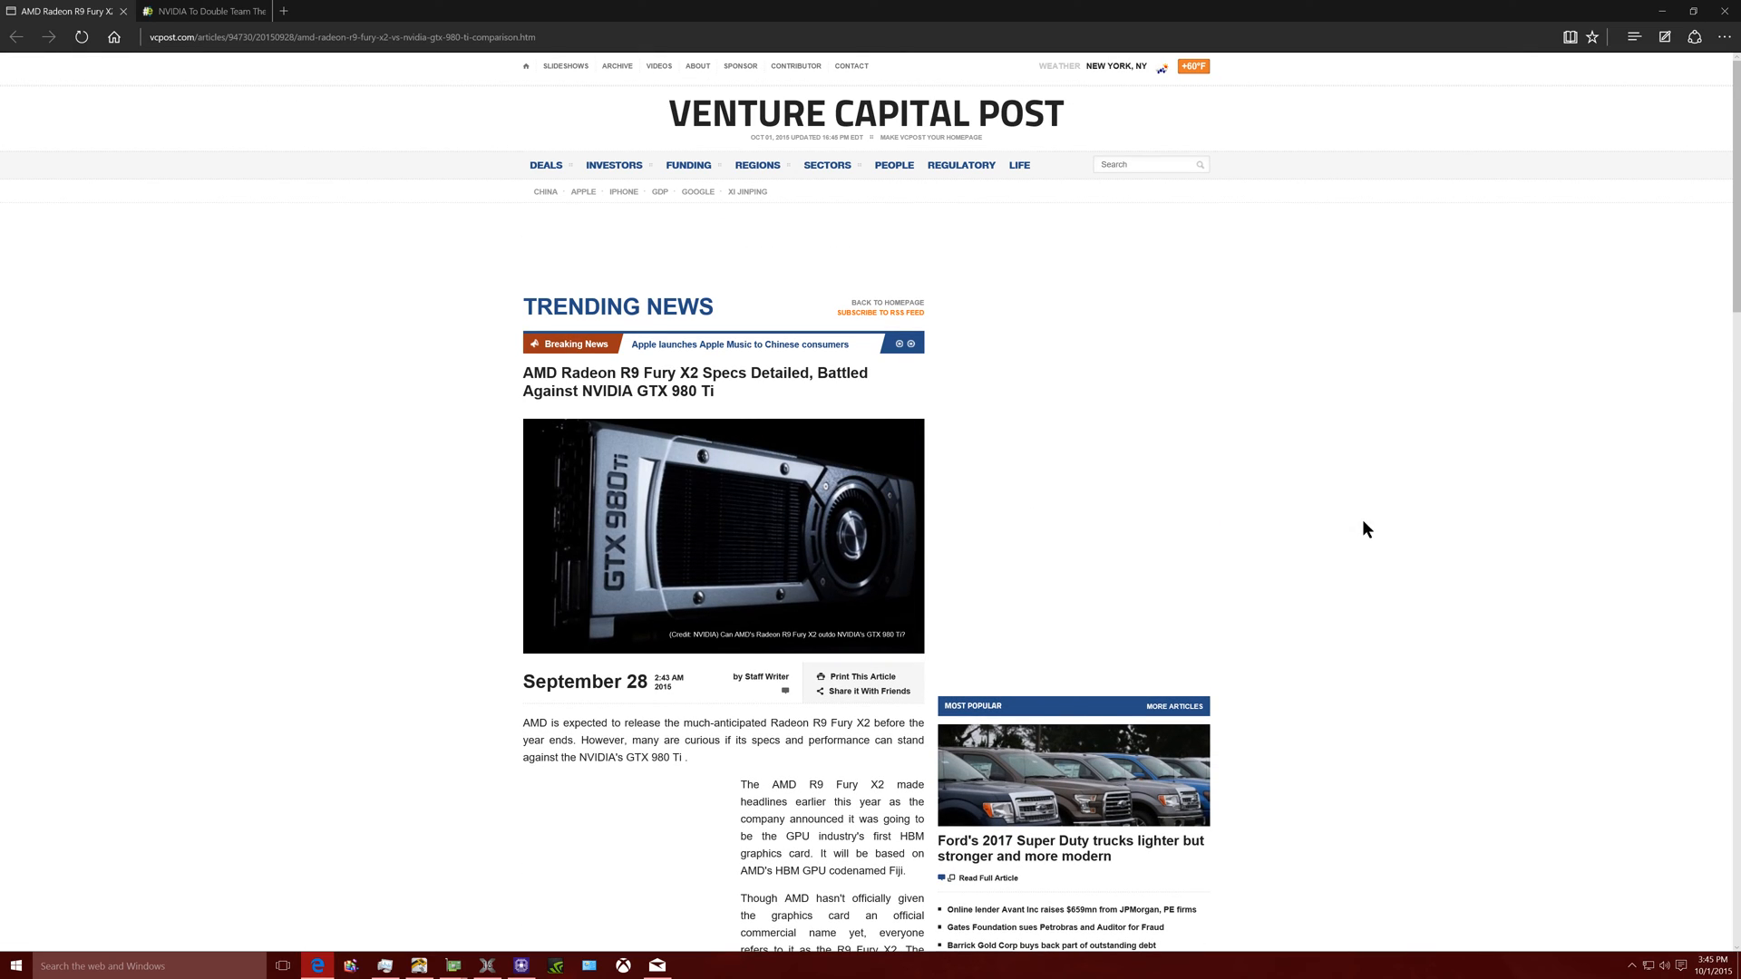
mouse_move(1270, 501)
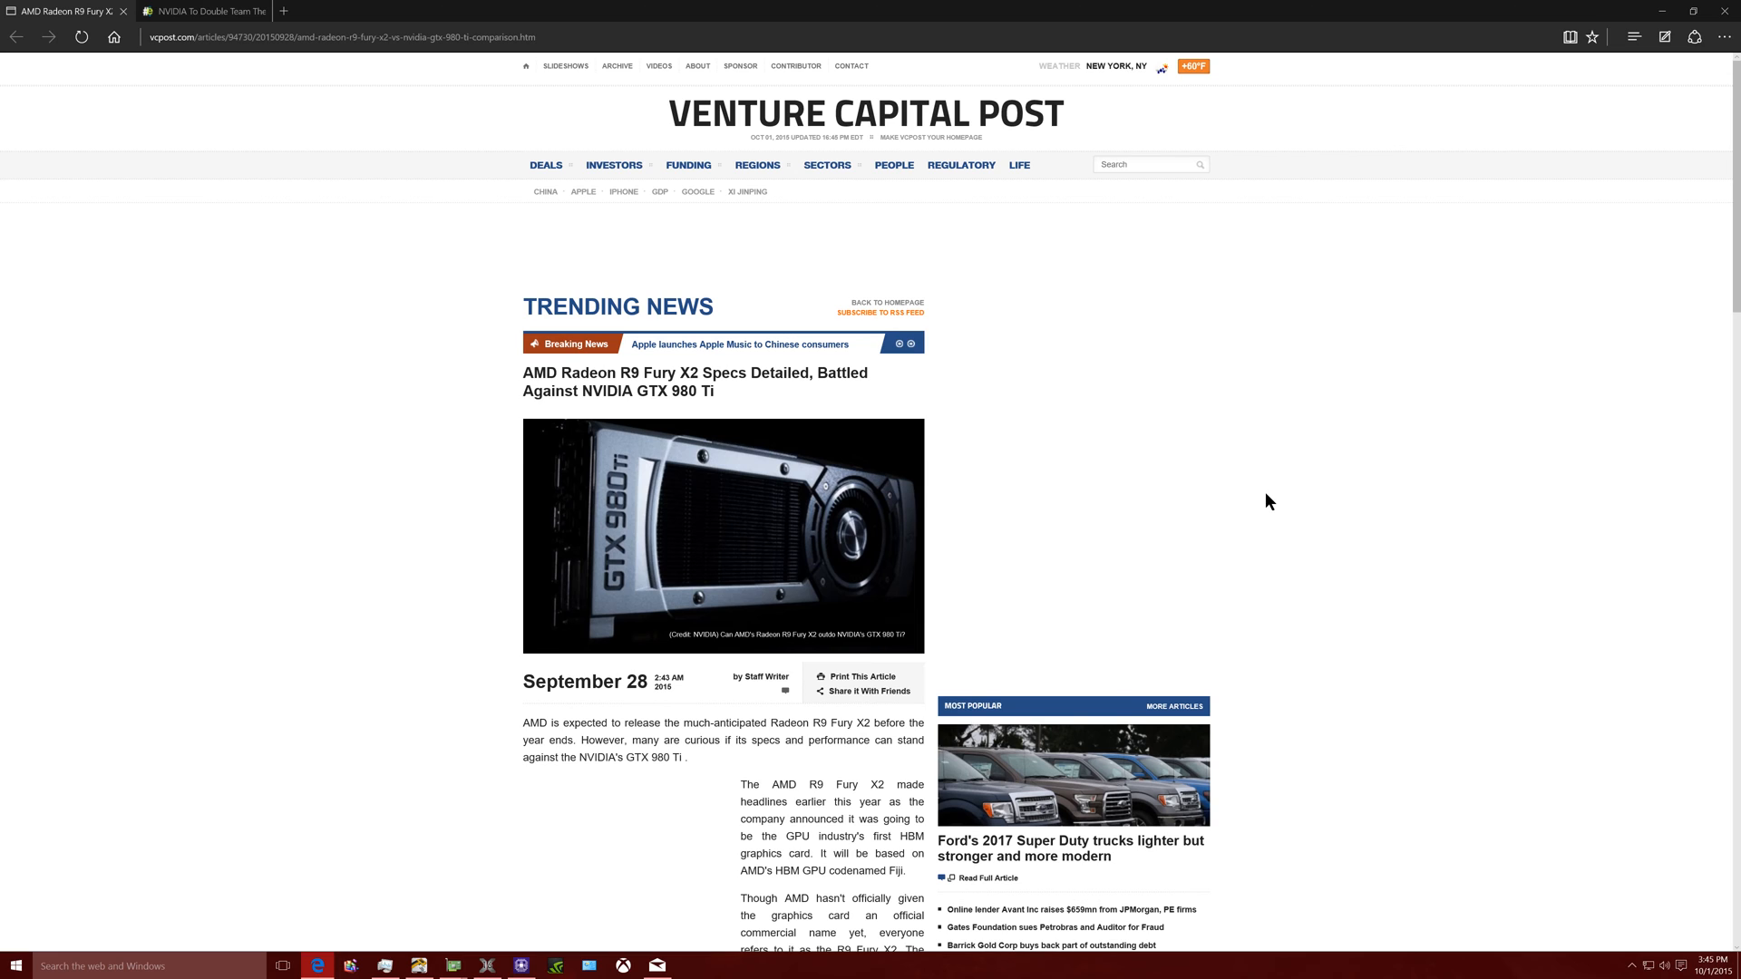
scroll(down, 3)
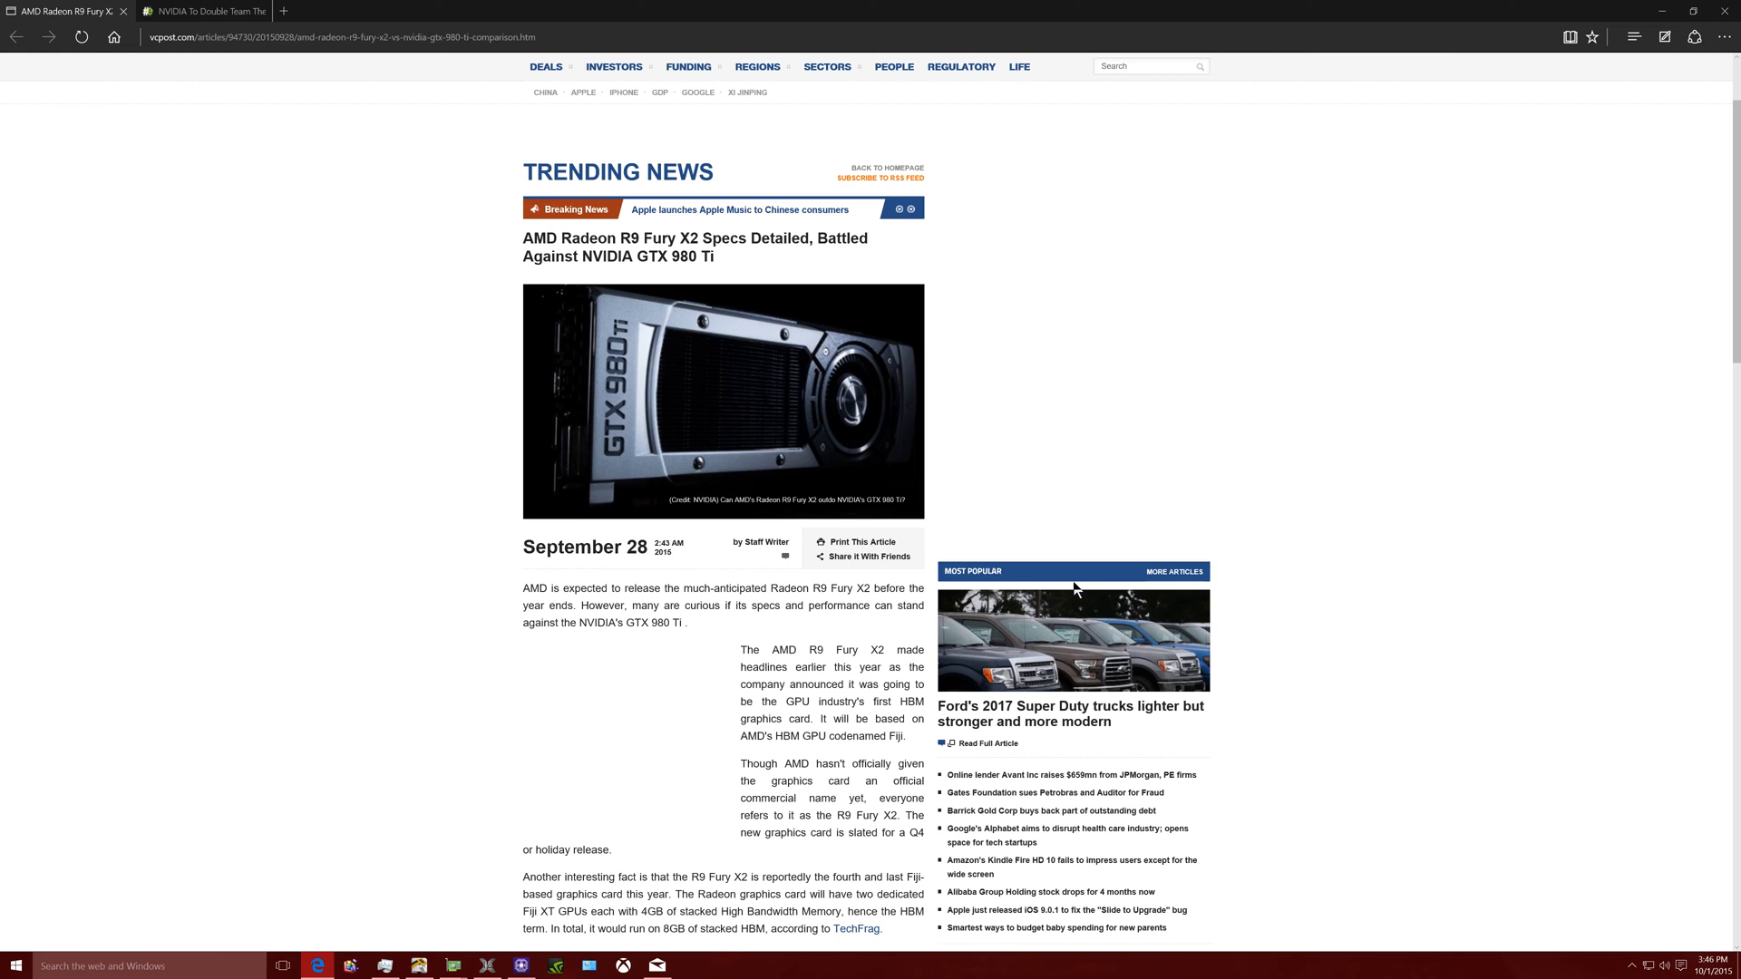
scroll(down, 3)
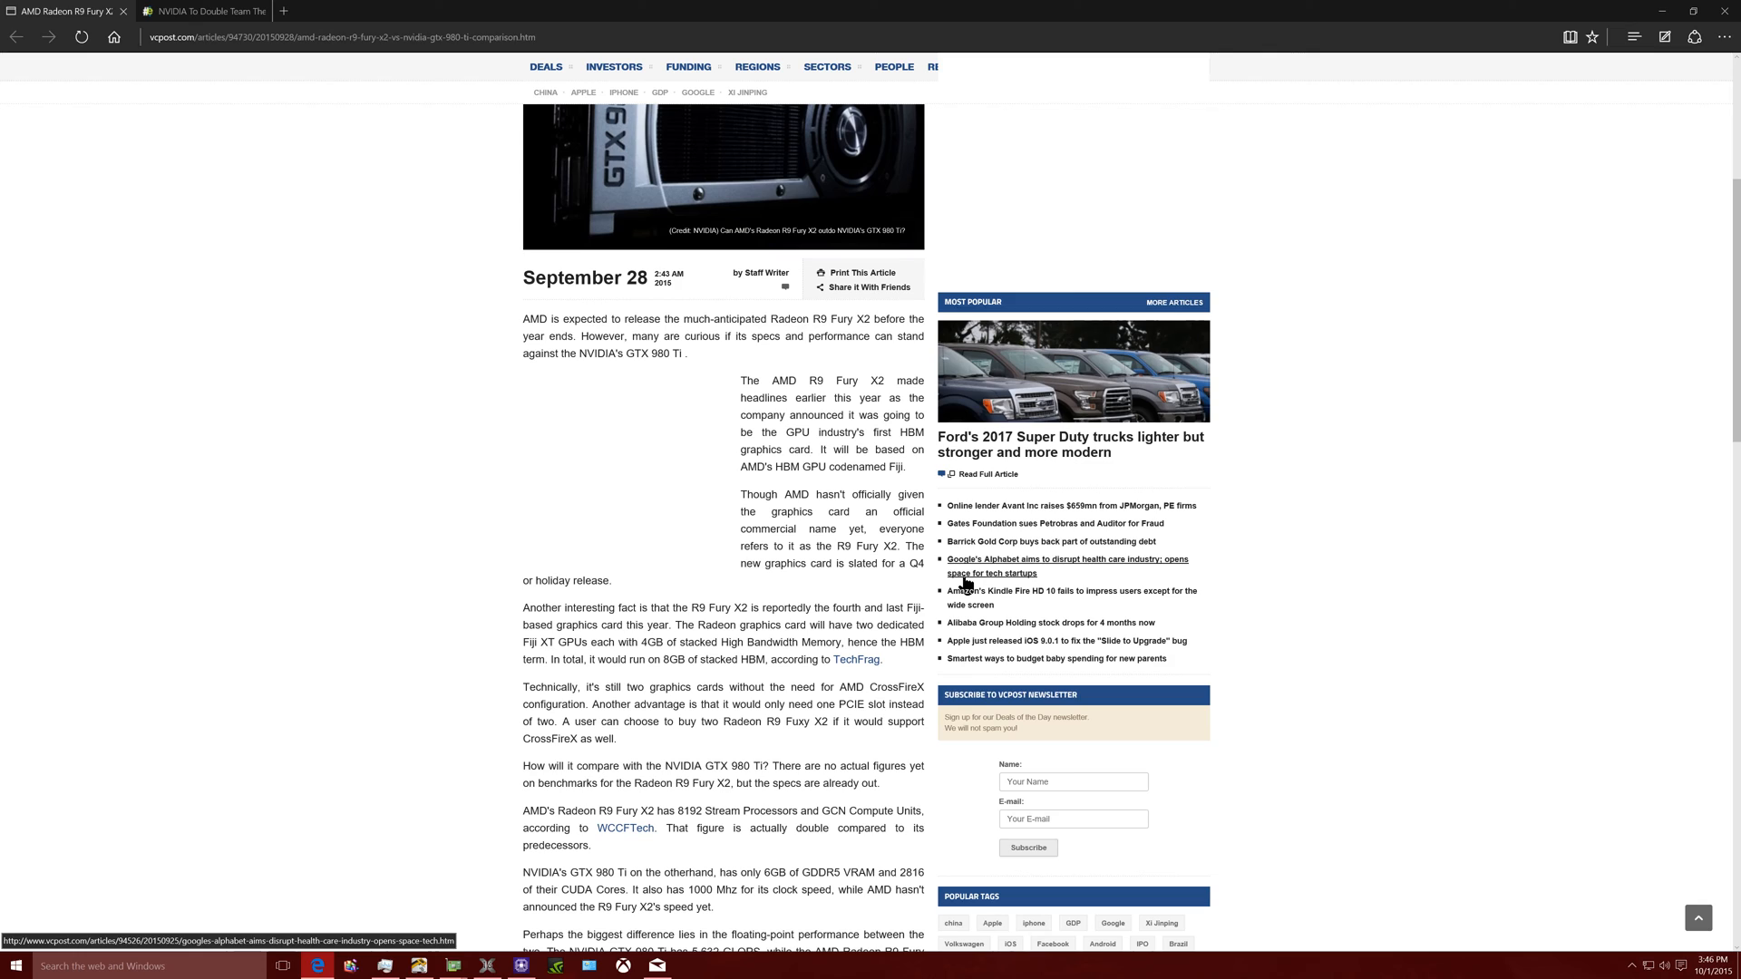
Highlight the stacked High Bandwidth Memory passage and the Fury X2 GFLOPS versus GTX 980 Ti figure
scroll(down, 3)
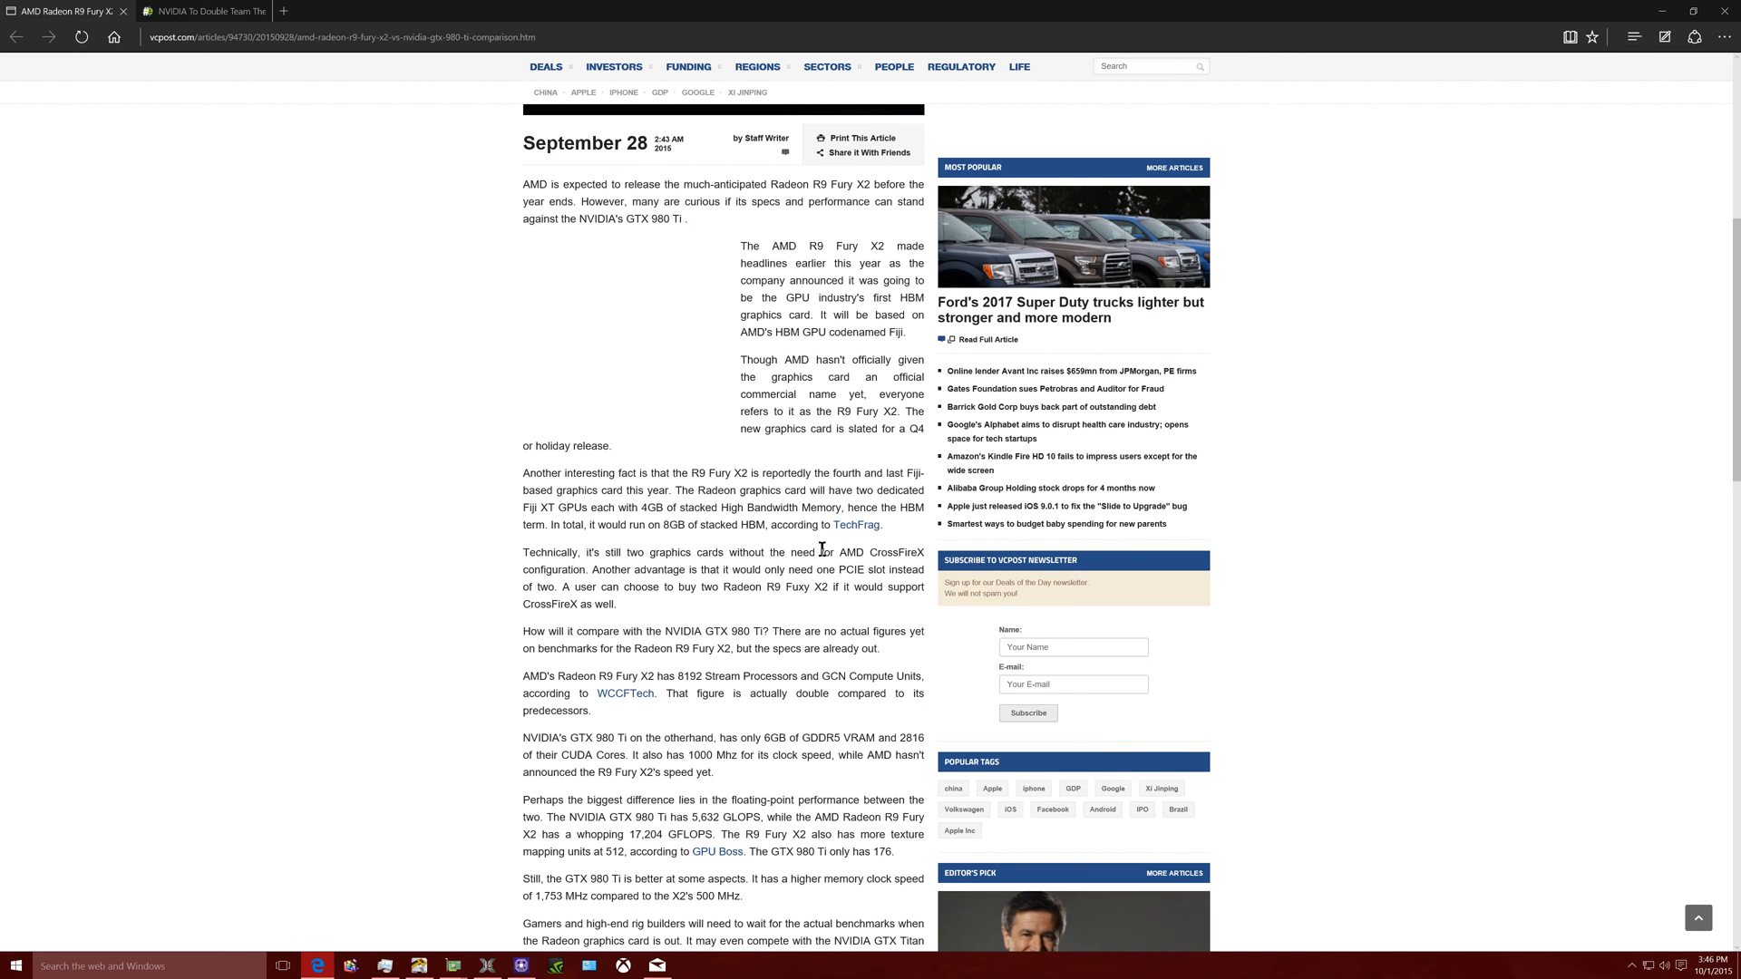
drag(538, 508, 801, 508)
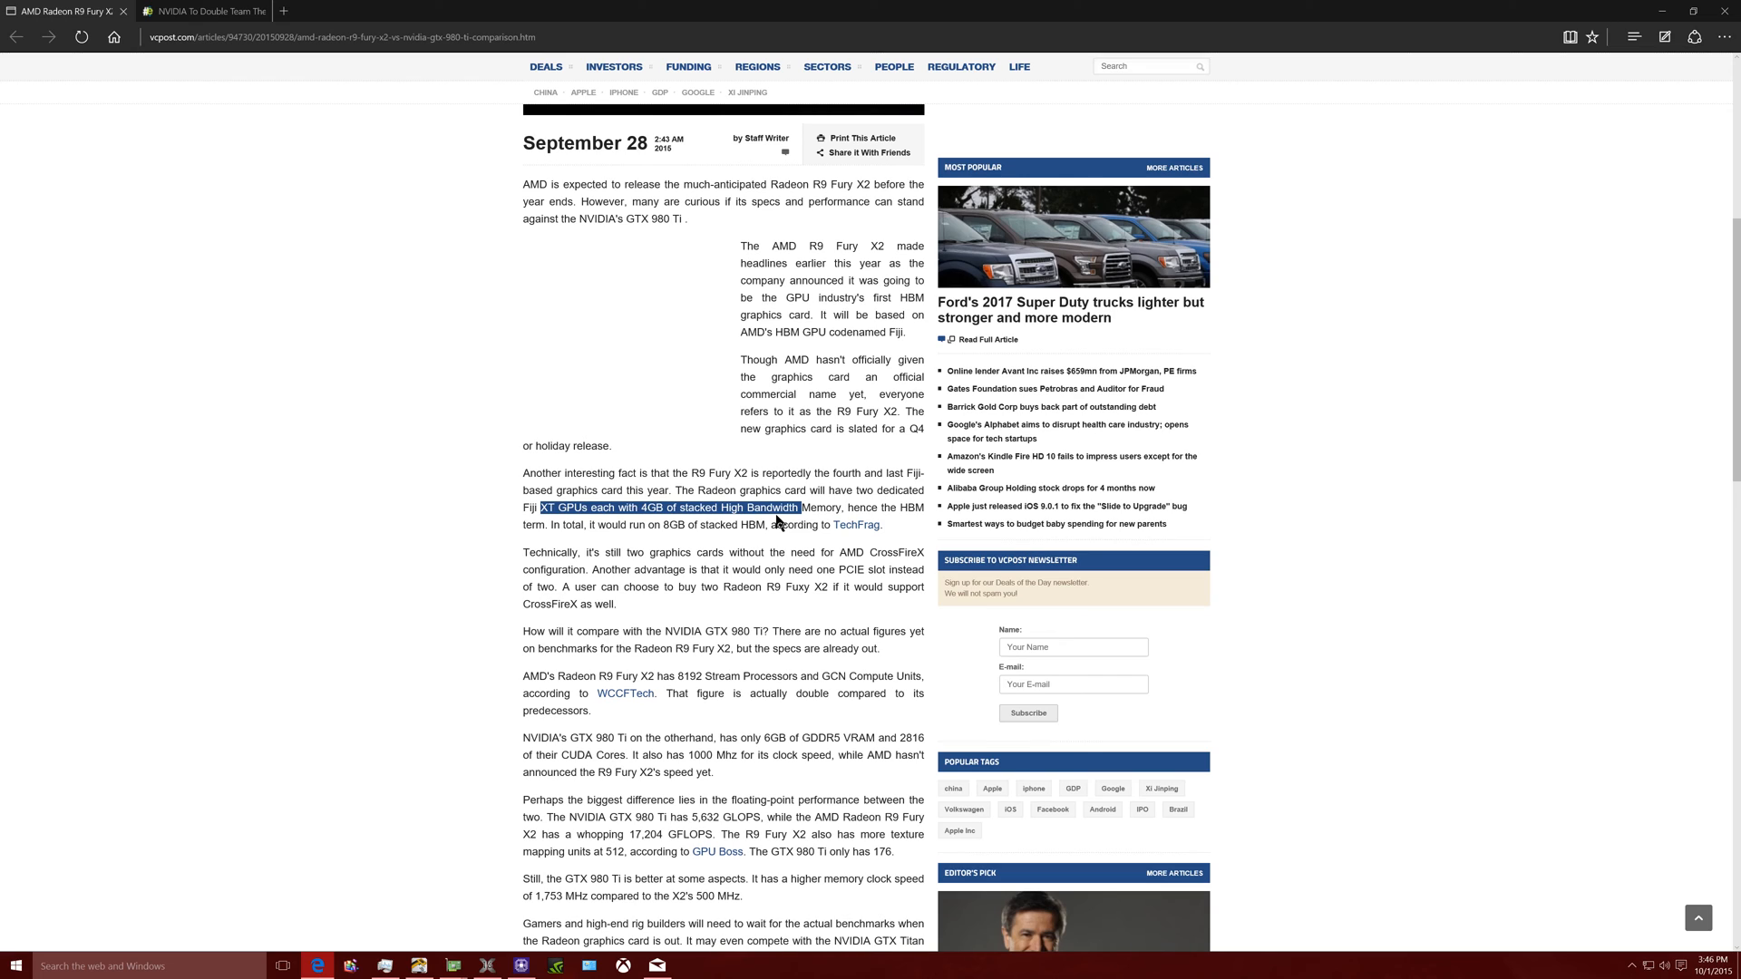
scroll(down, 3)
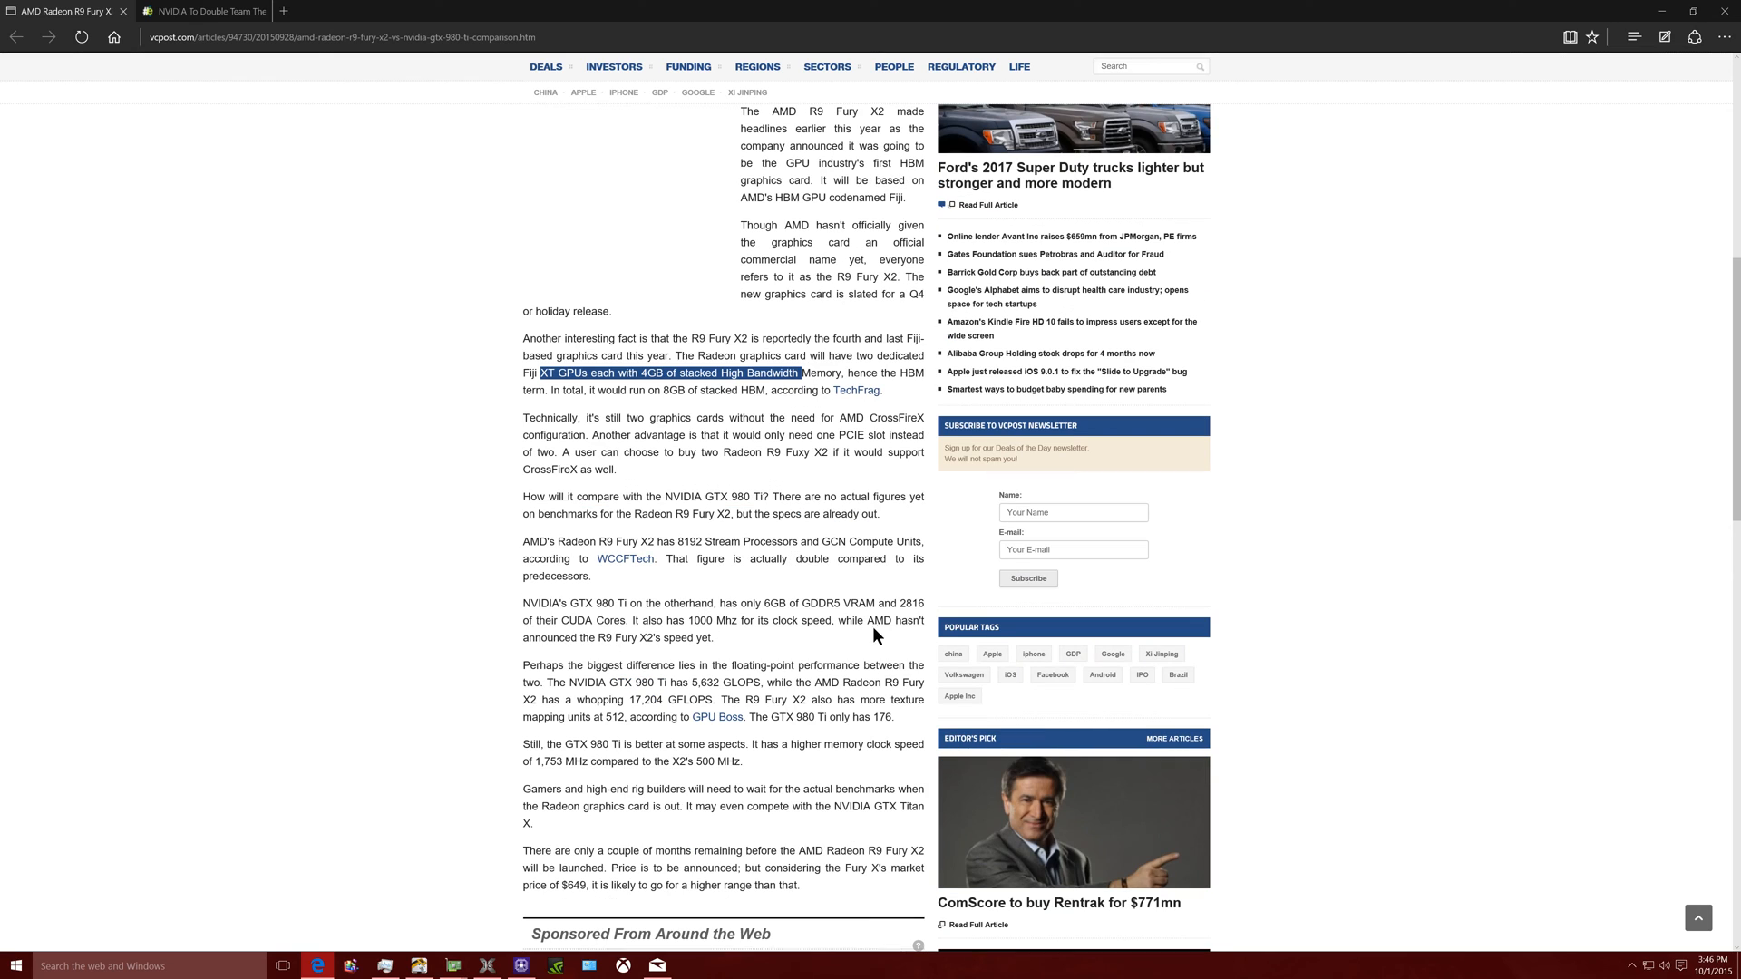
mouse_move(634, 603)
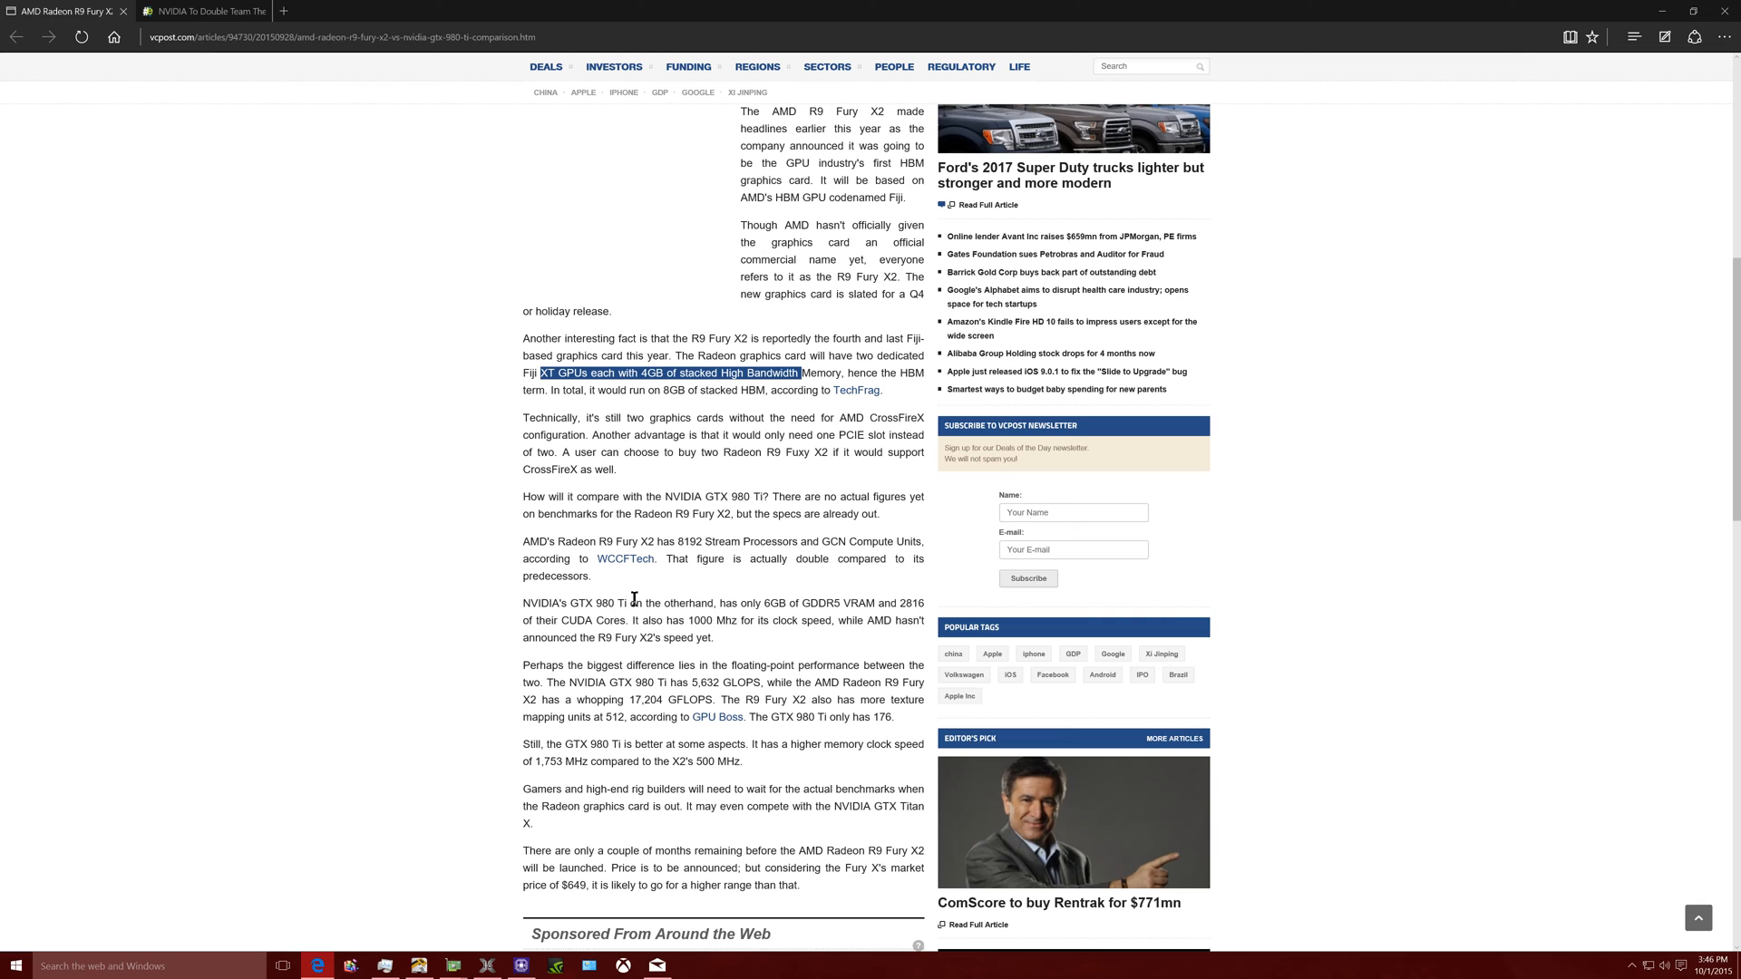
mouse_move(614, 704)
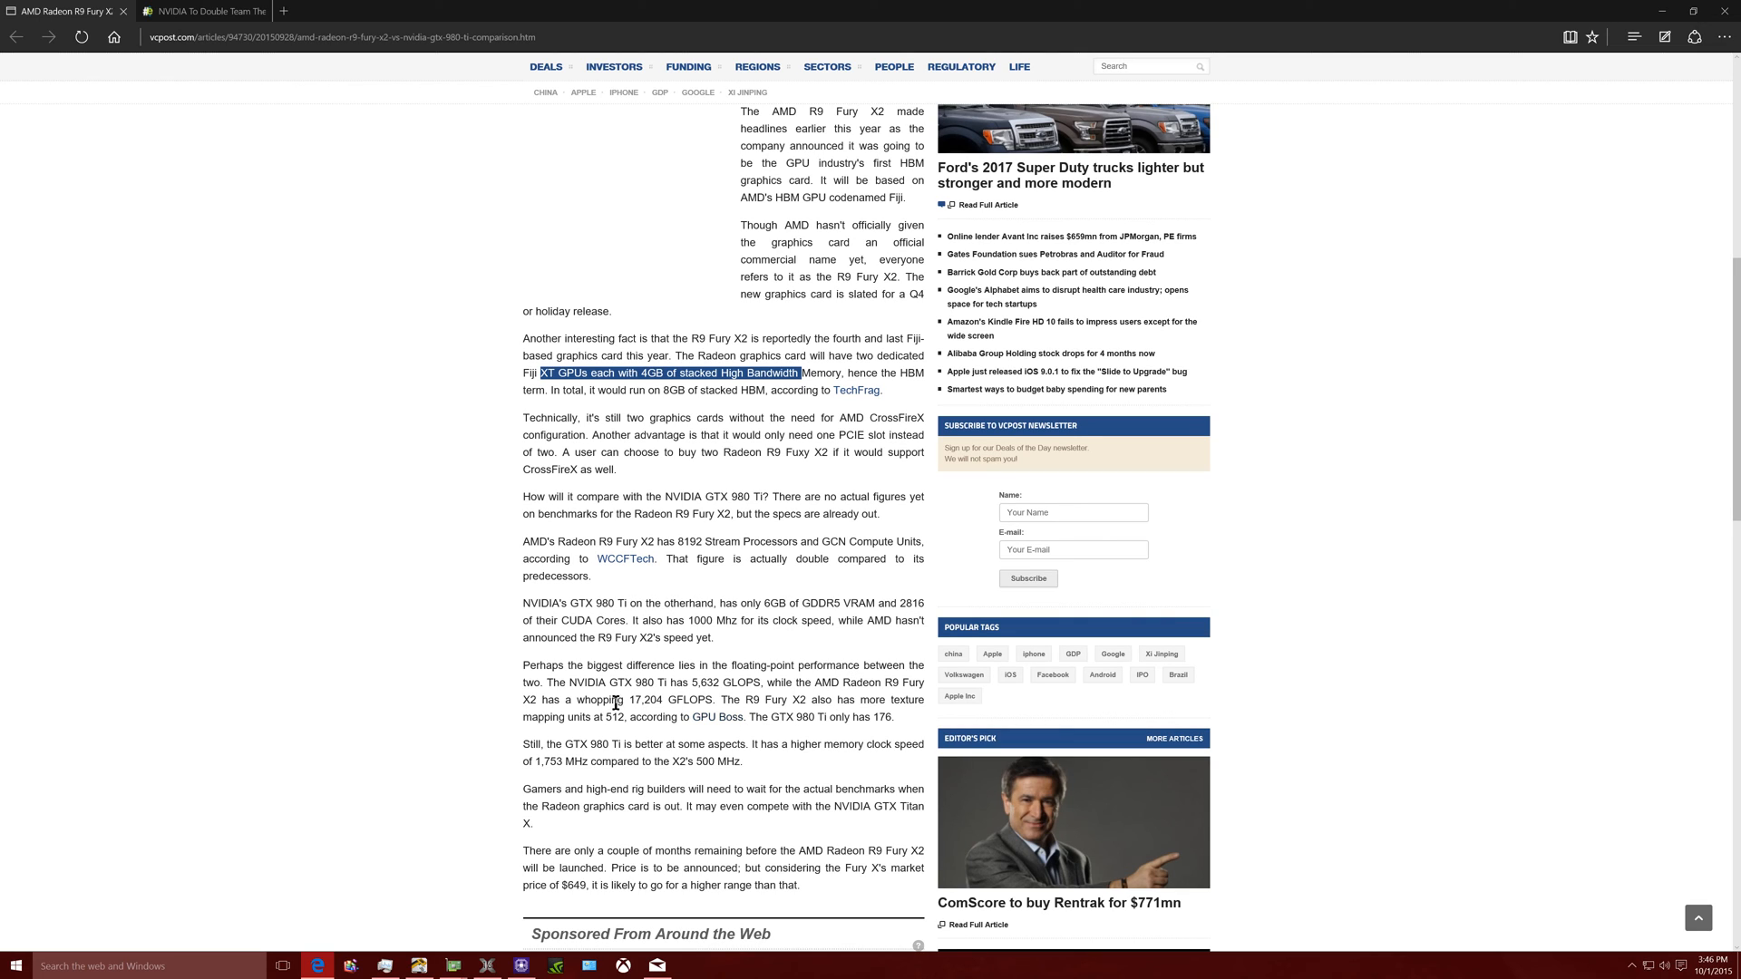
drag(568, 682, 794, 681)
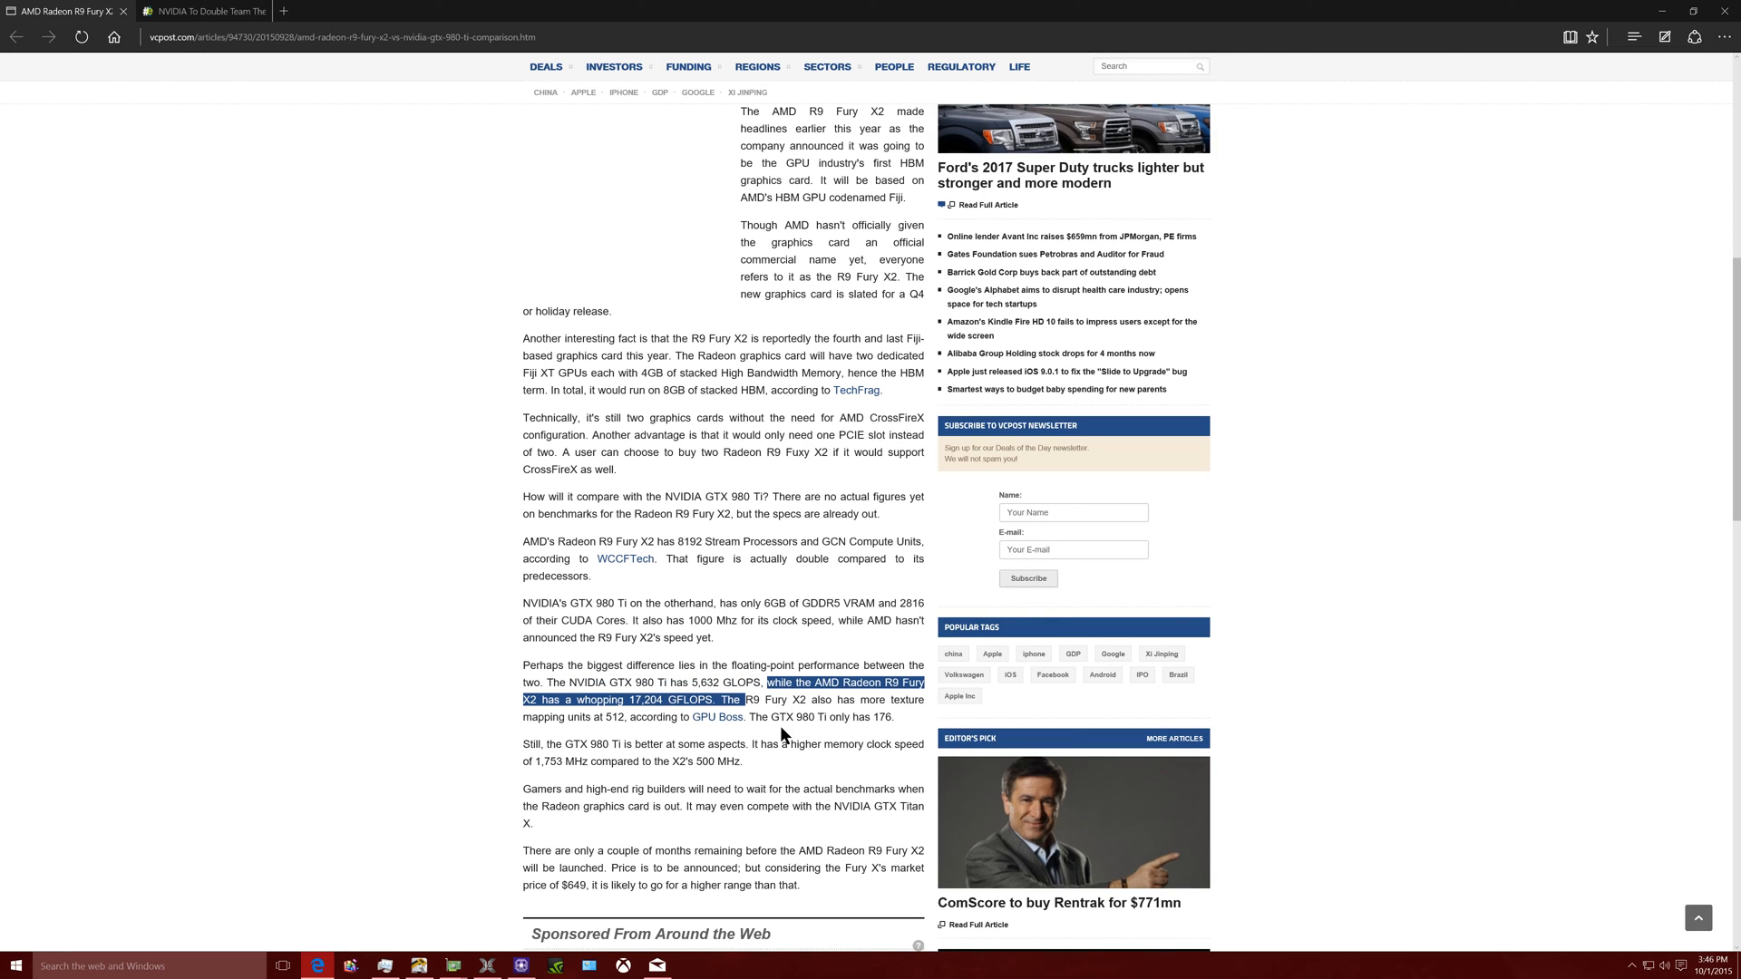
mouse_move(676, 710)
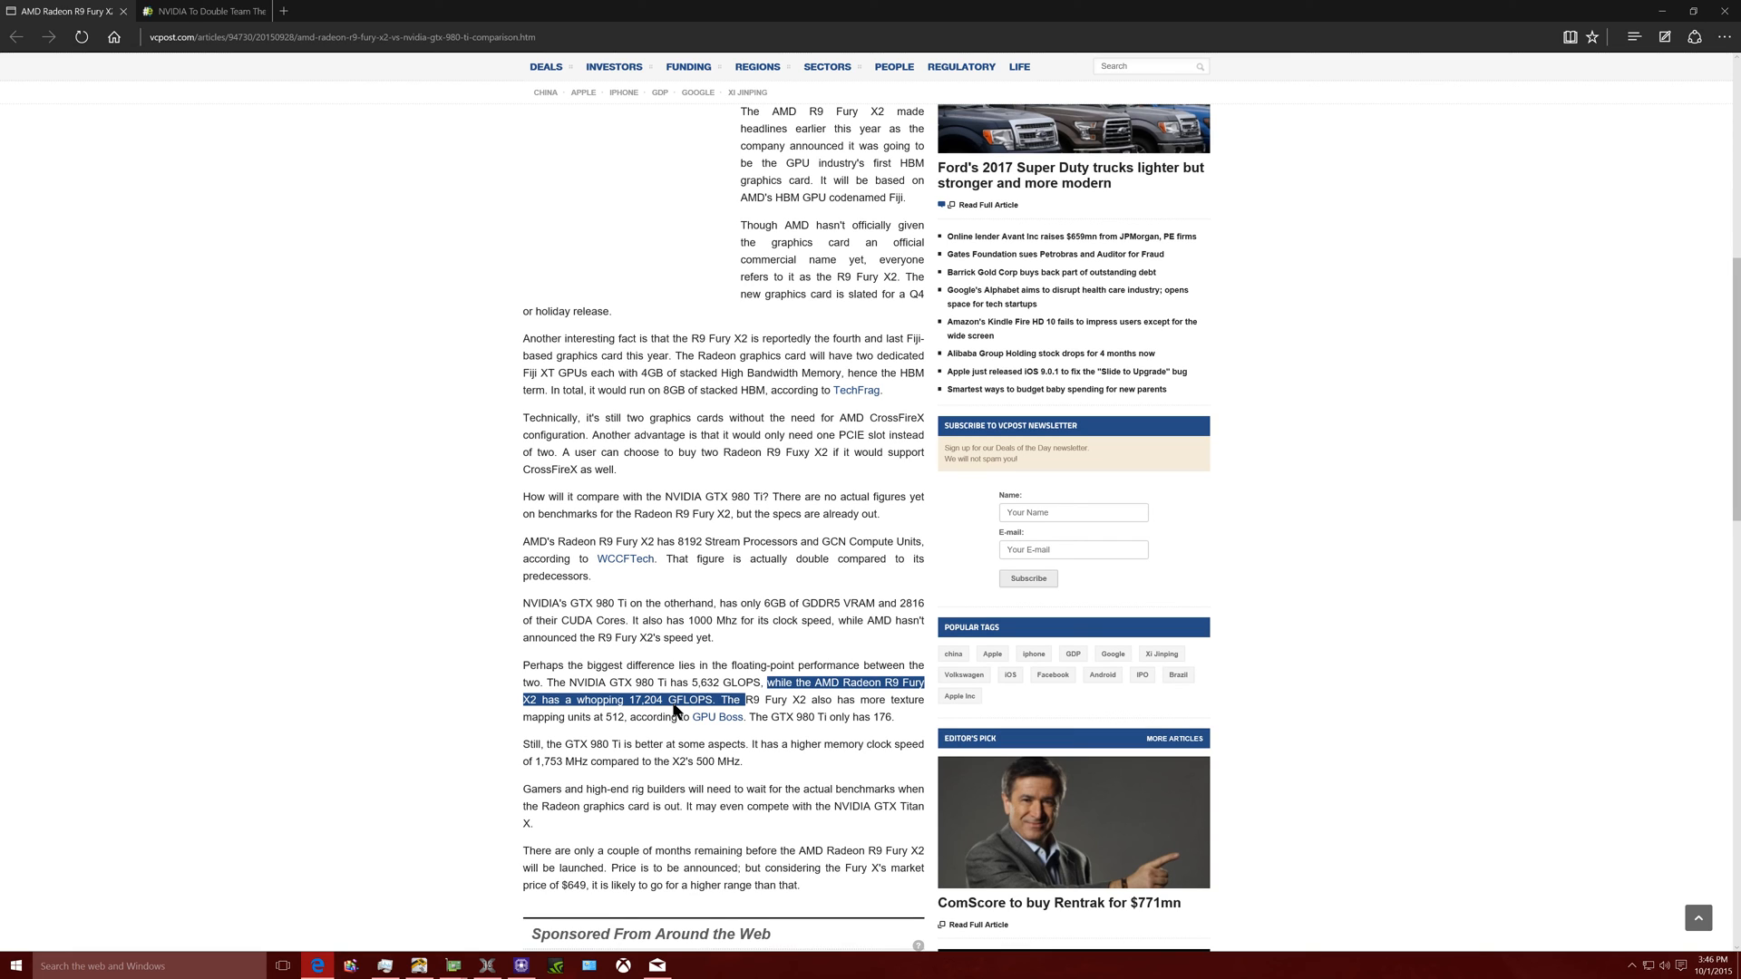
Scroll further through the Fury X2 article, then switch to the egmr NVIDIA tab
scroll(down, 3)
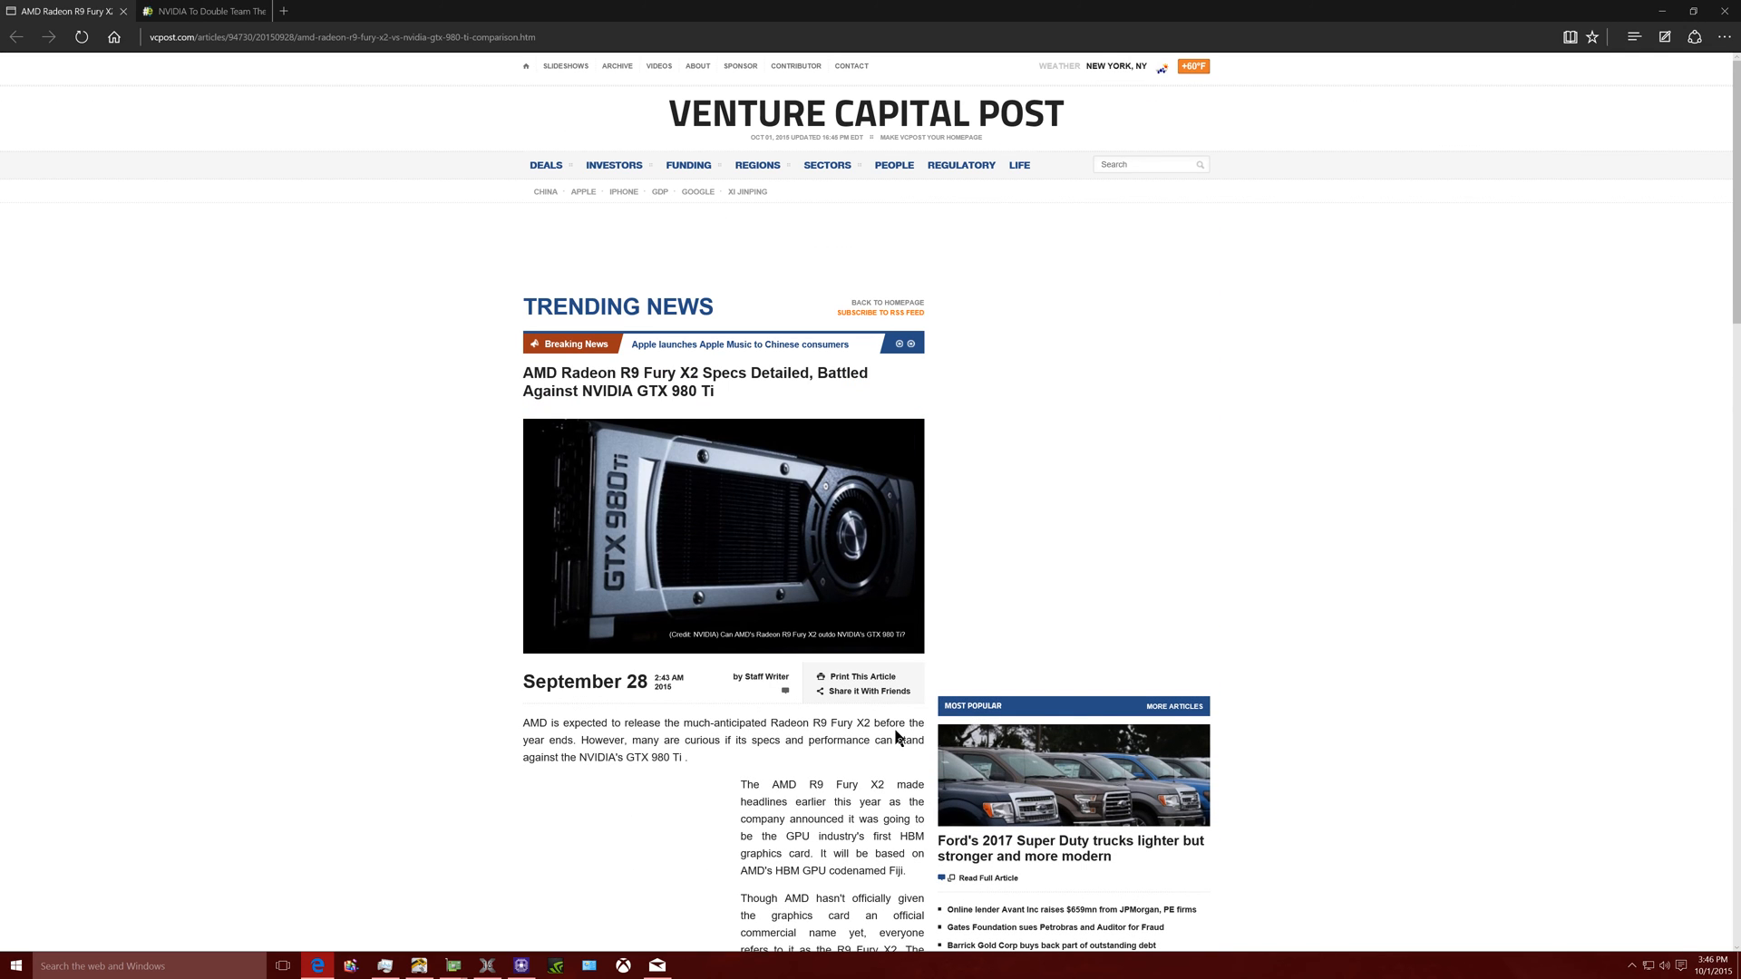
scroll(down, 3)
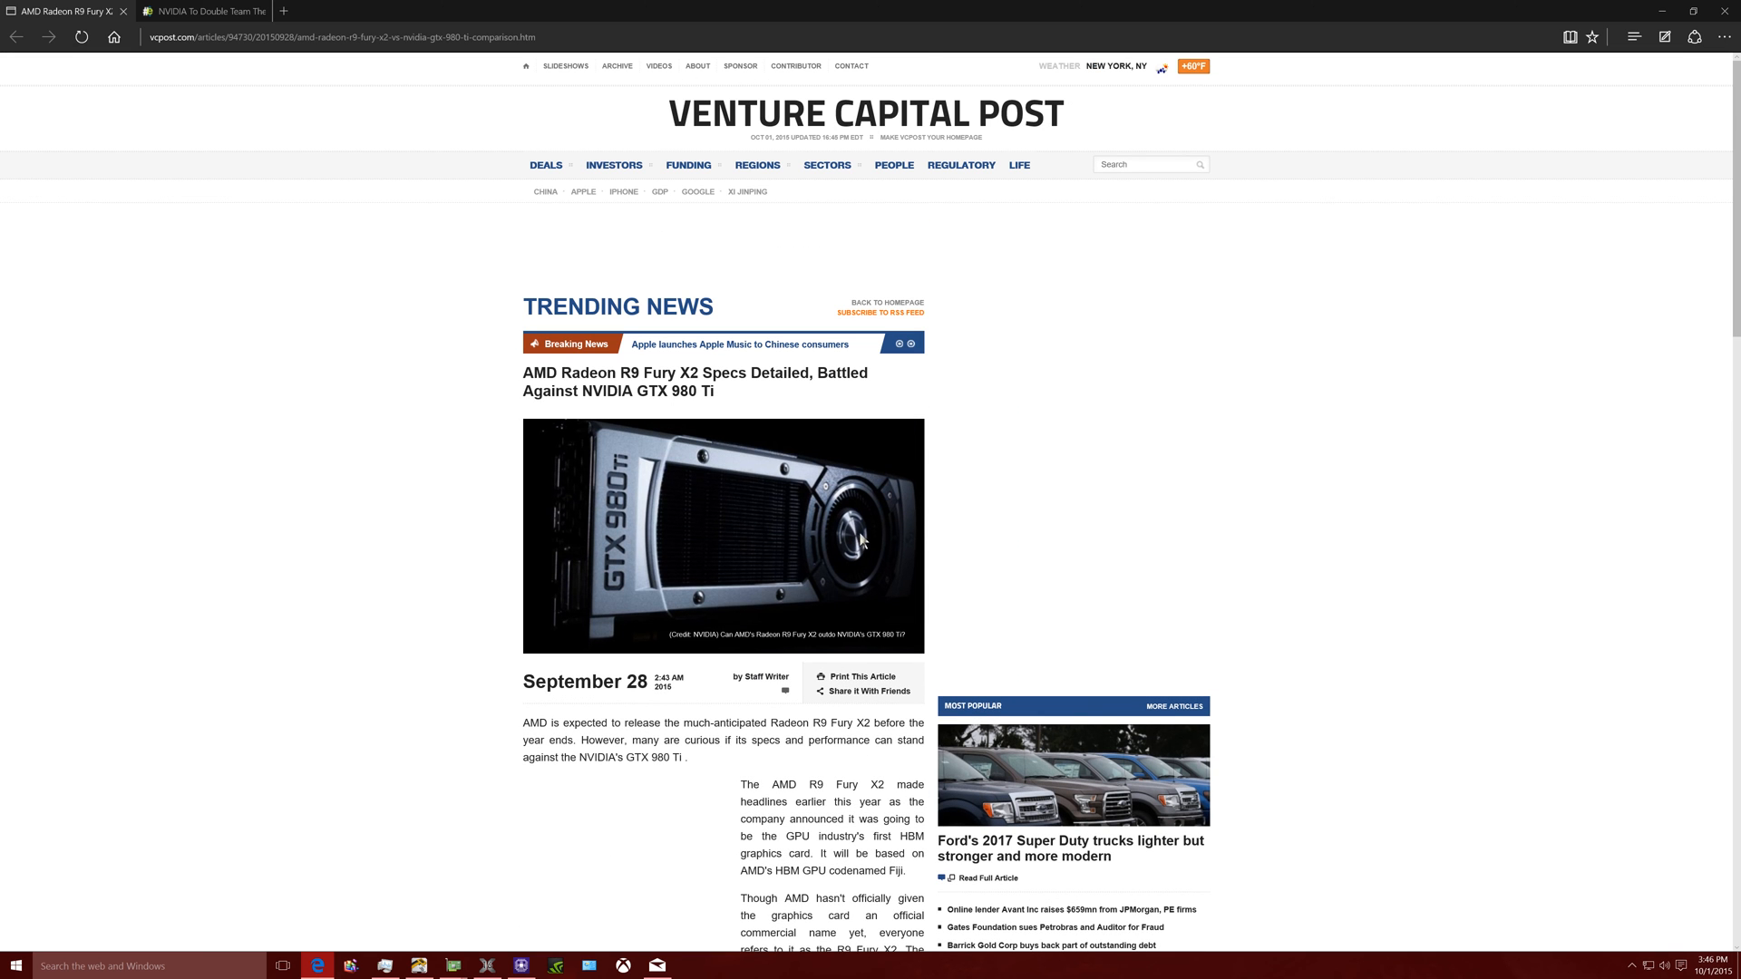
click(209, 12)
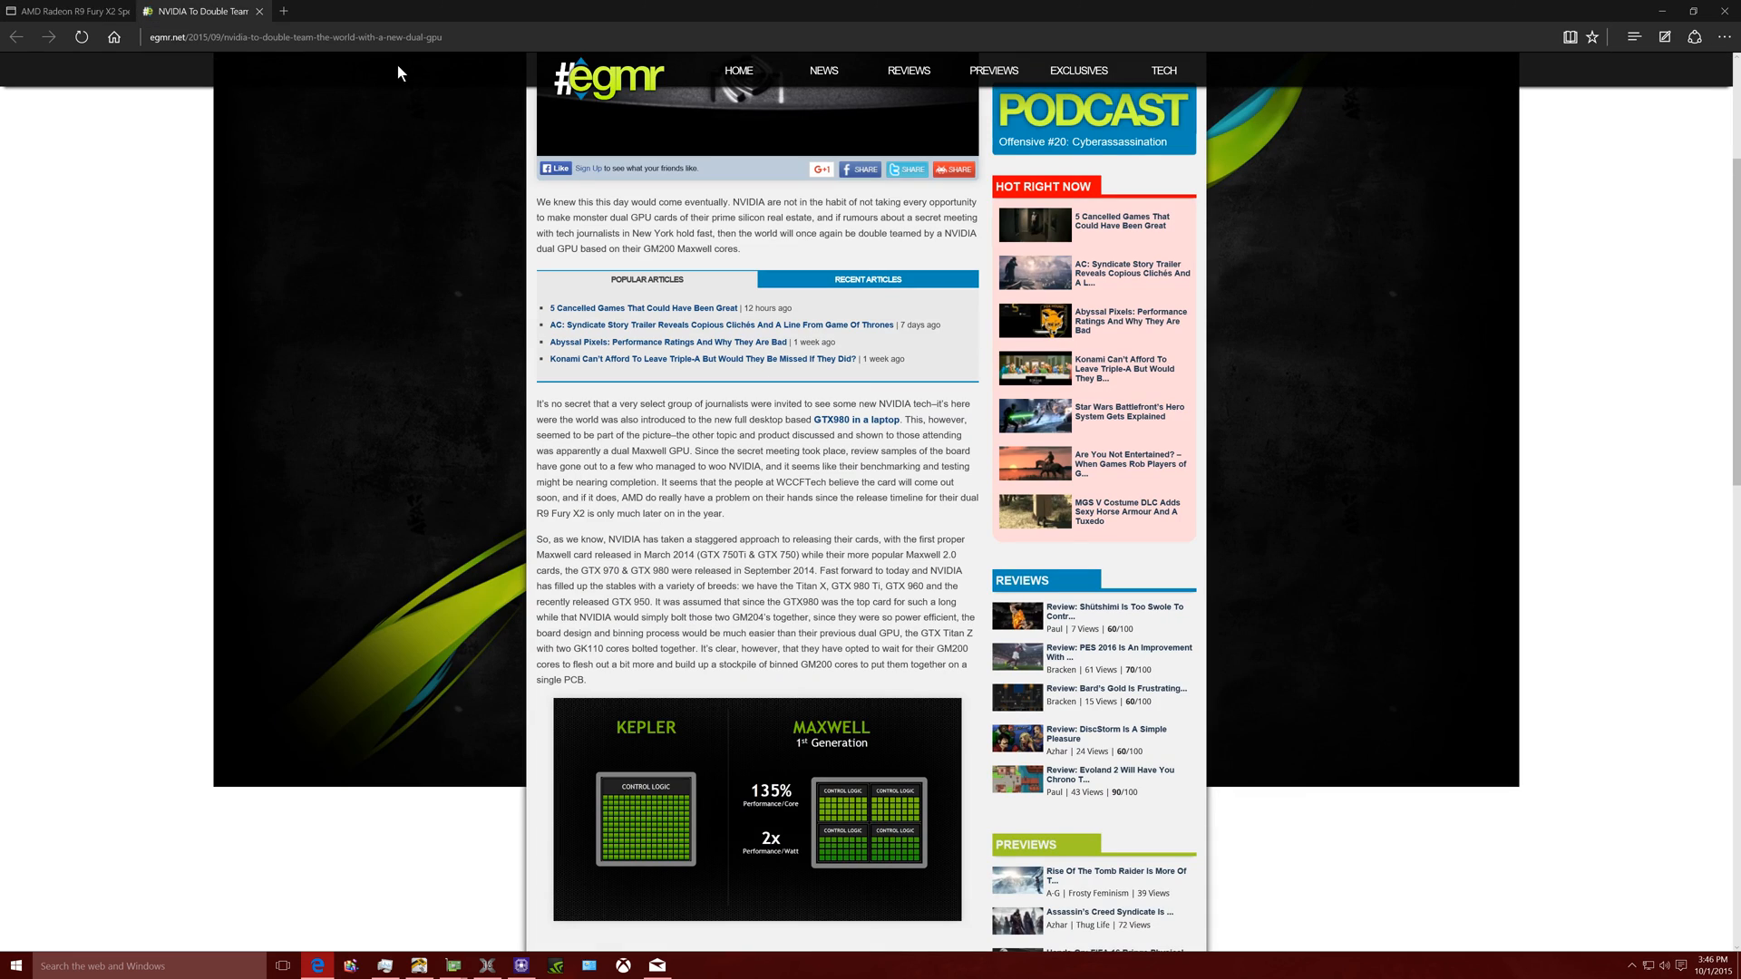